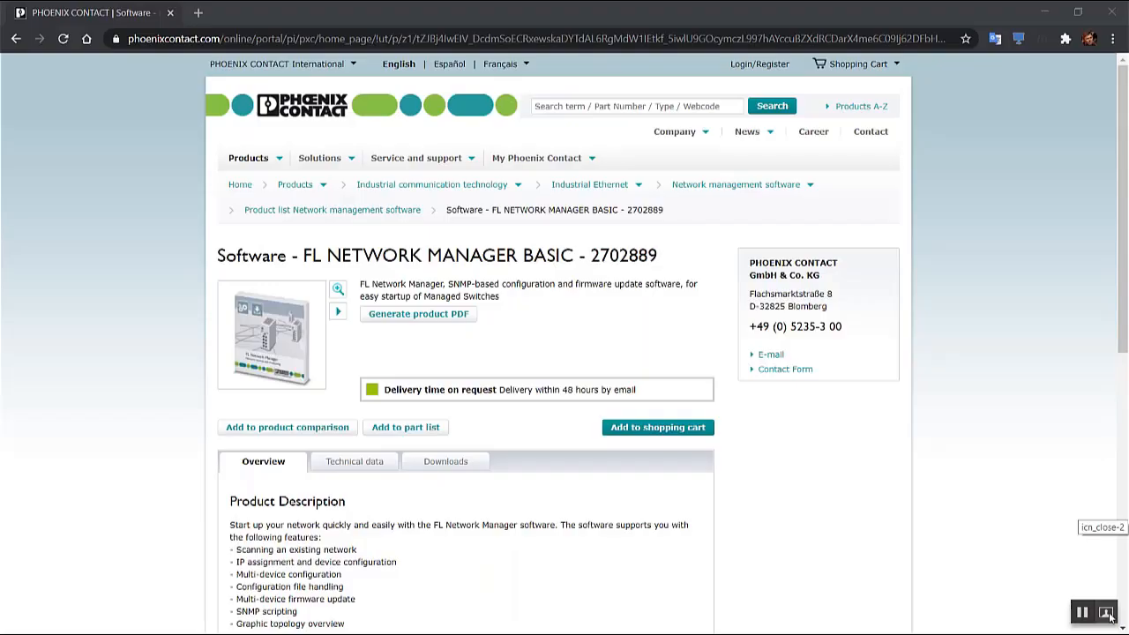
mouse_move(1016, 494)
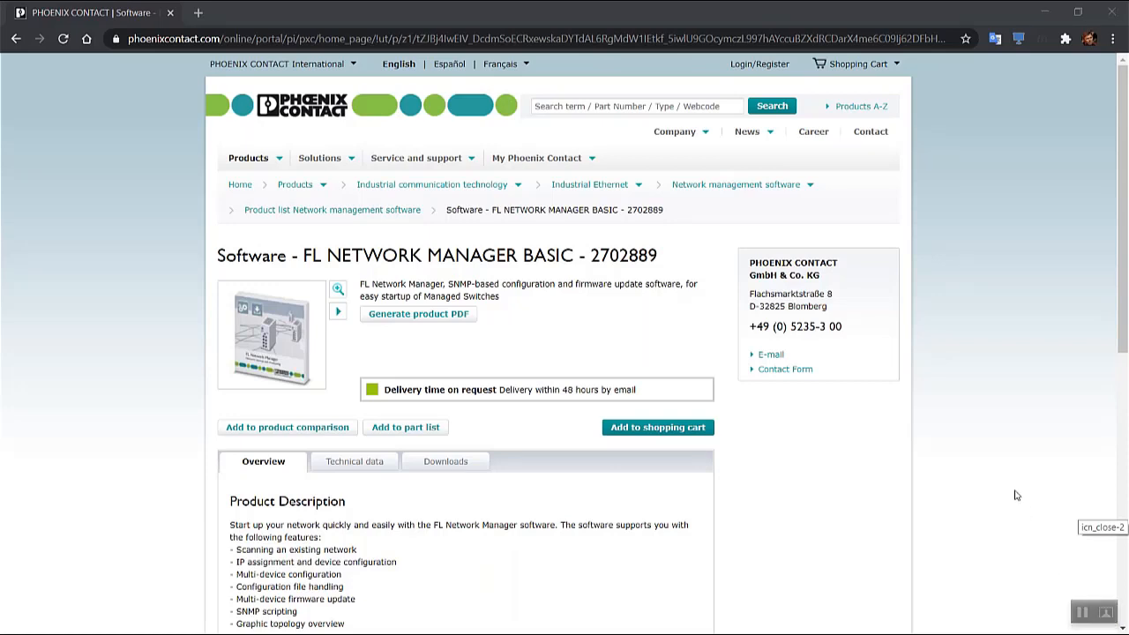
mouse_move(639, 261)
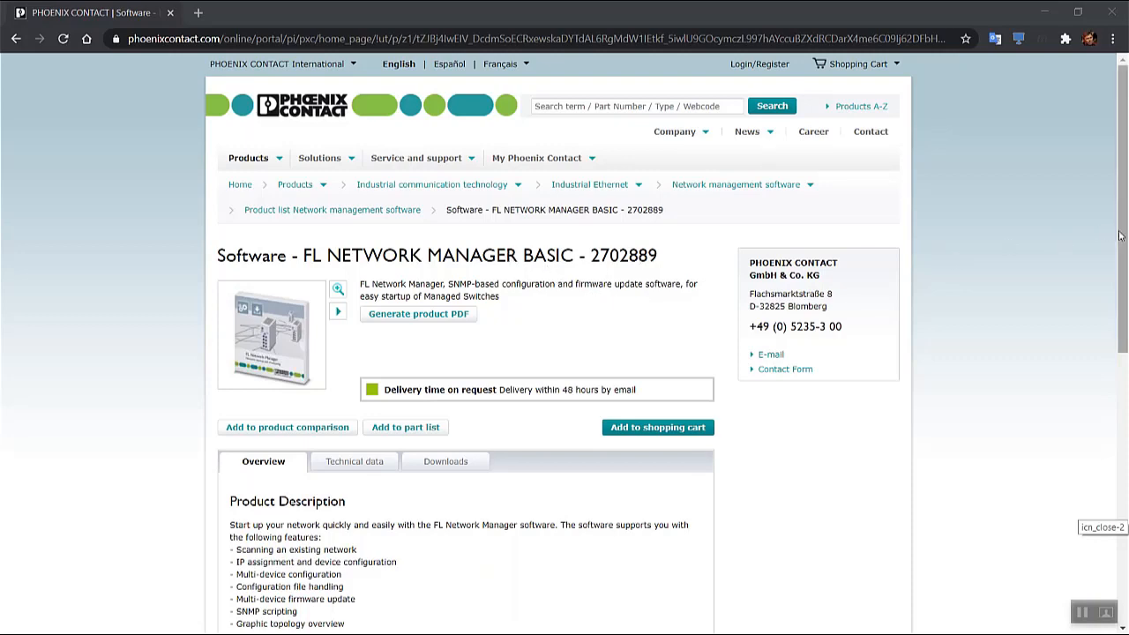
Browse the Downloads section of the FL Network Manager Basic product page, including the software installers.
scroll("down", 3)
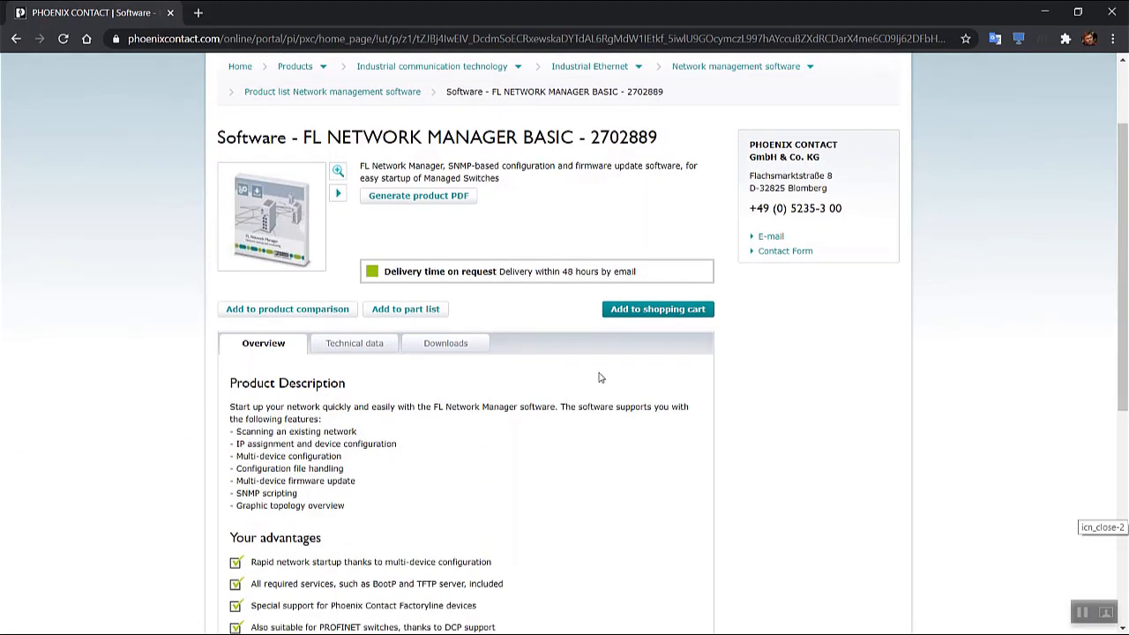
left_click(444, 342)
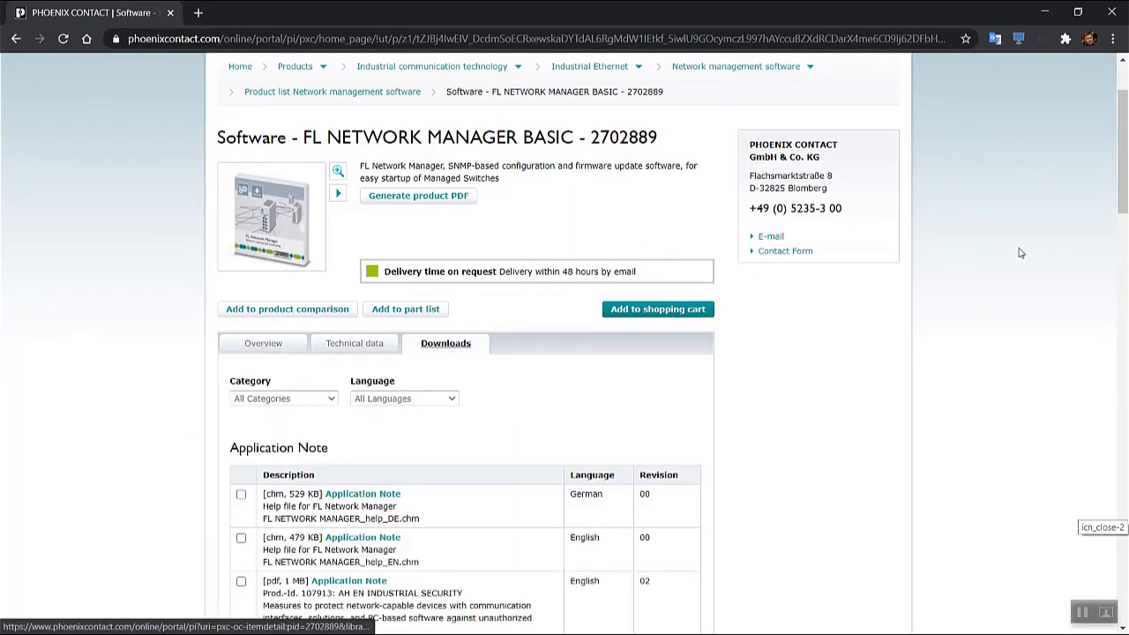
scroll("down", 3)
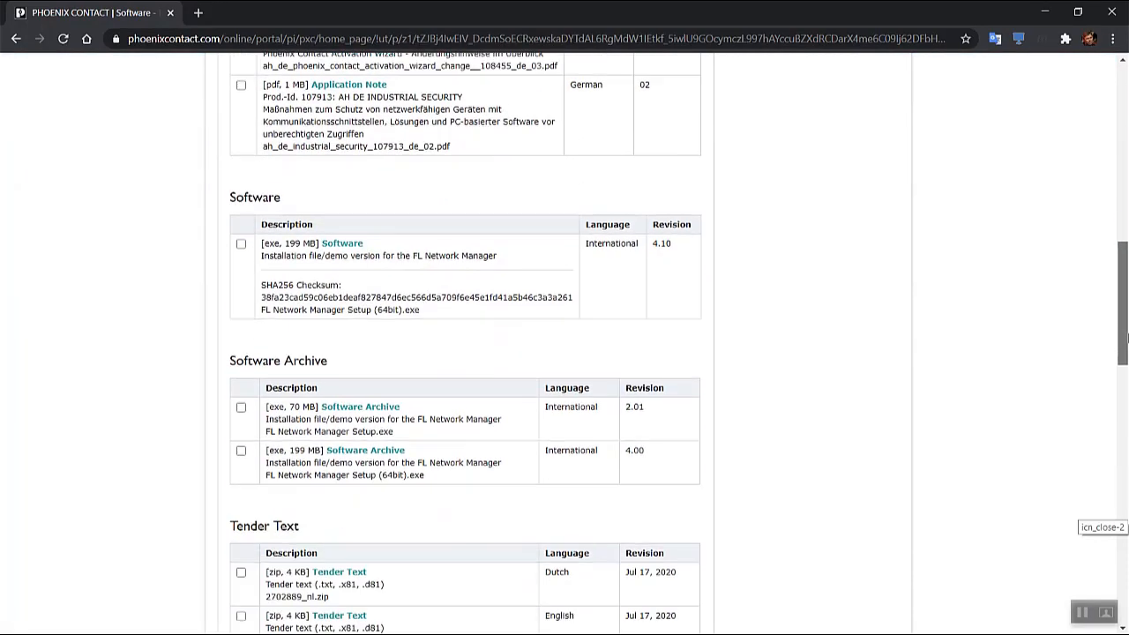
scroll("down", 3)
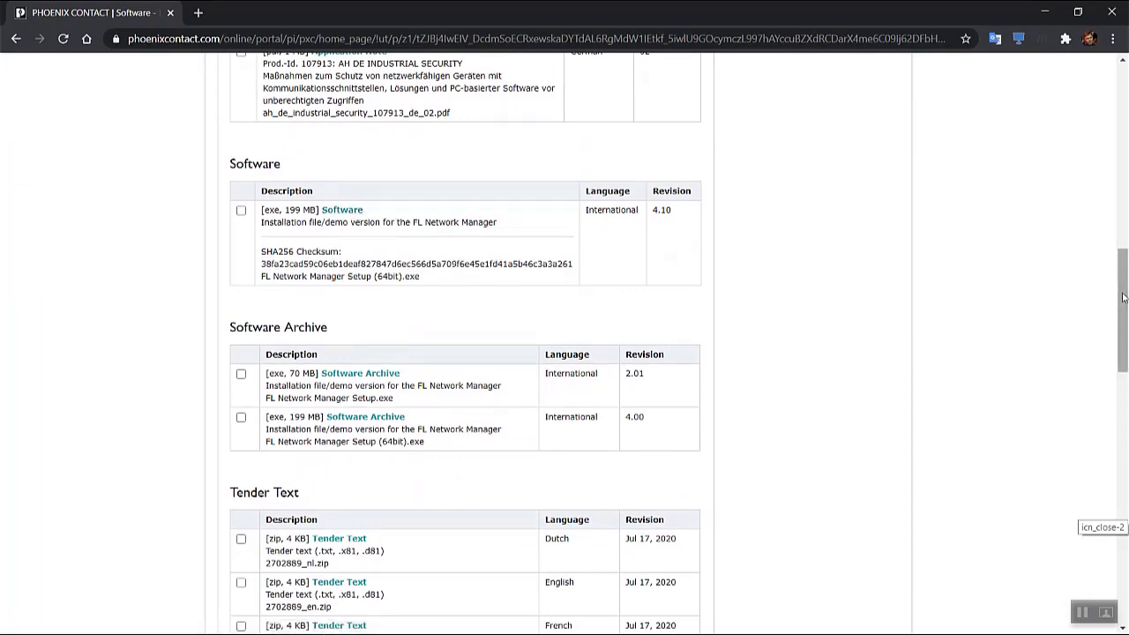
scroll("up", 3)
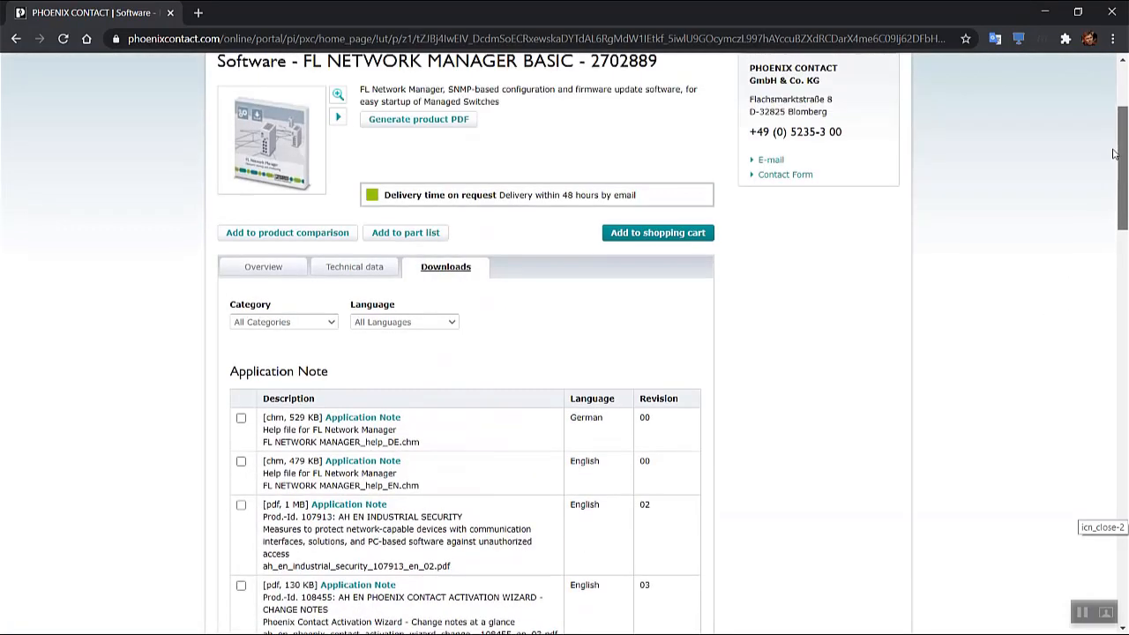
scroll("up", 3)
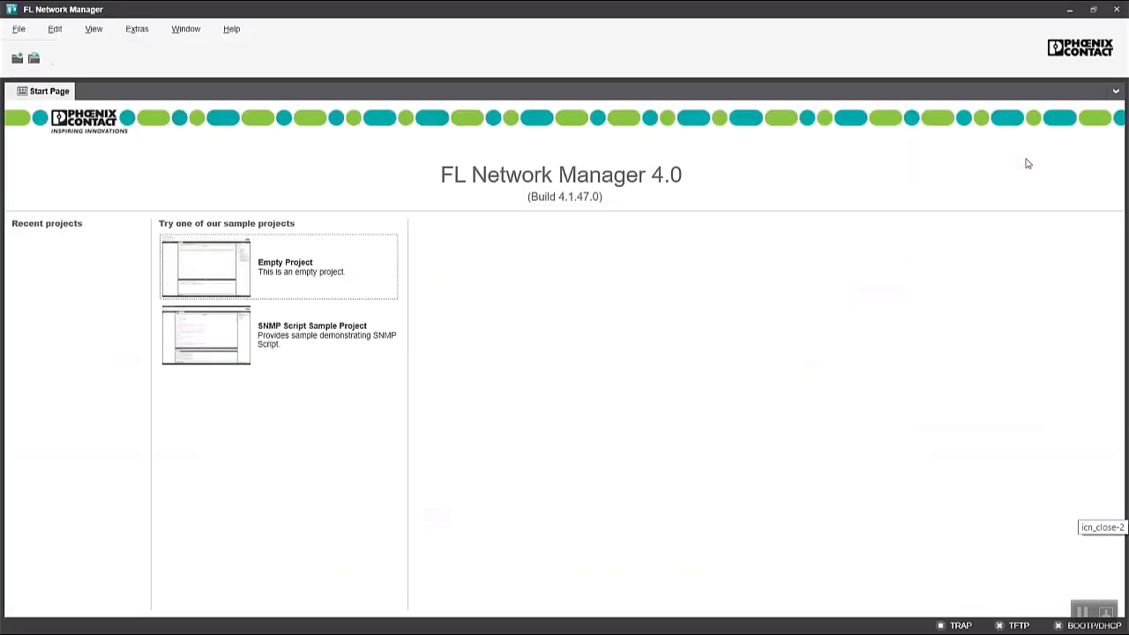
mouse_move(523, 293)
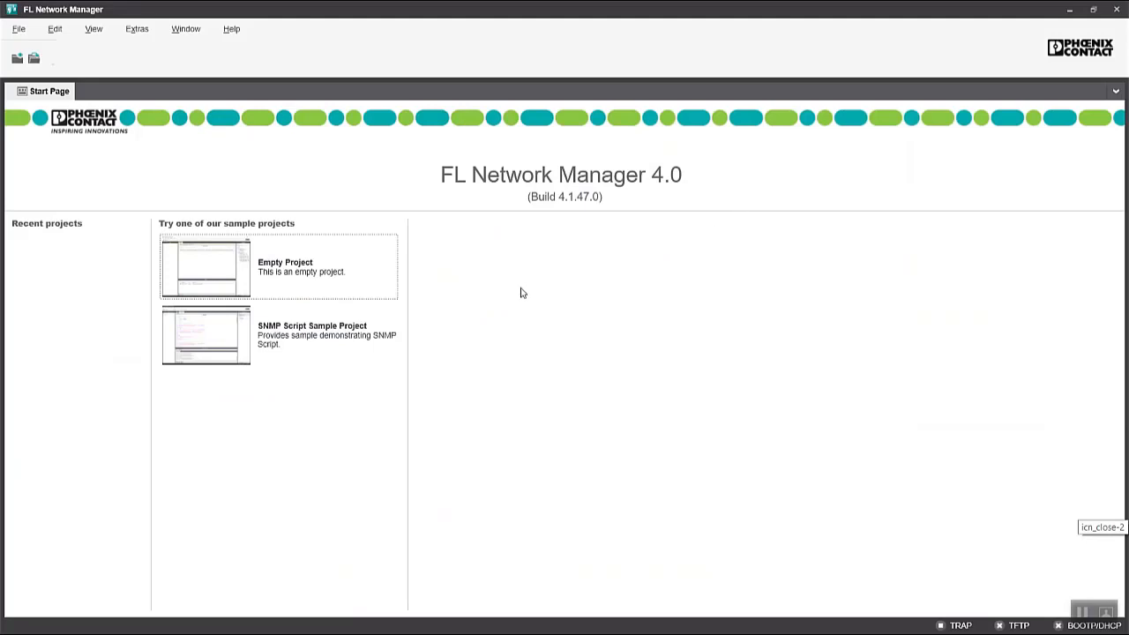
mouse_move(222, 265)
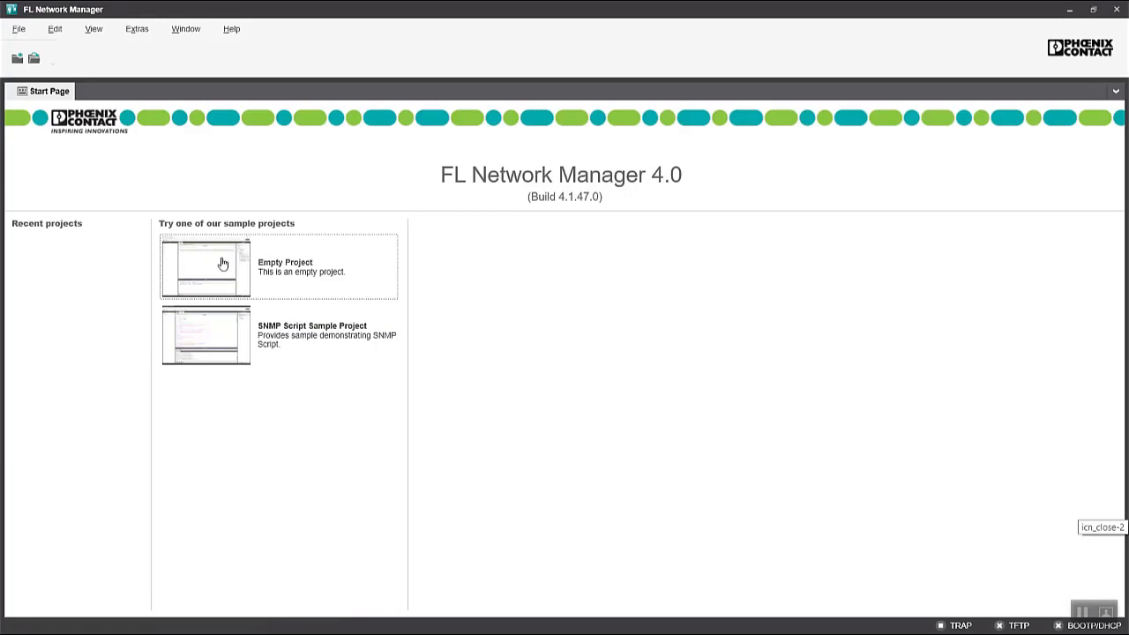
Create a new empty project PROJECT1 from the Start Page's Empty Project sample.
left_click(205, 264)
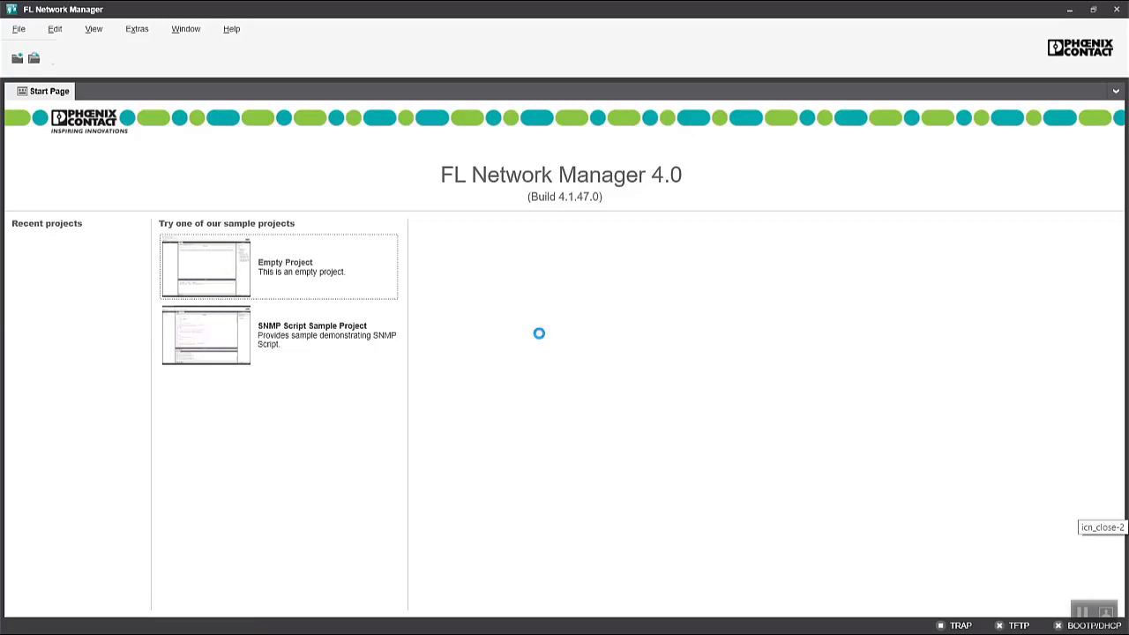
mouse_move(542, 339)
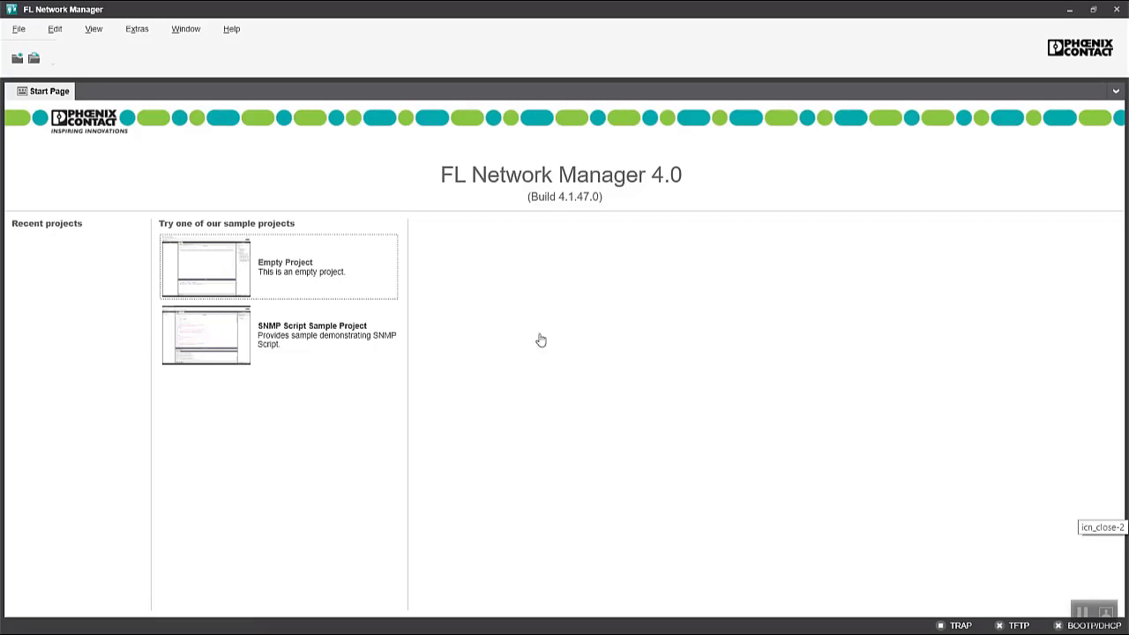
left_click(204, 266)
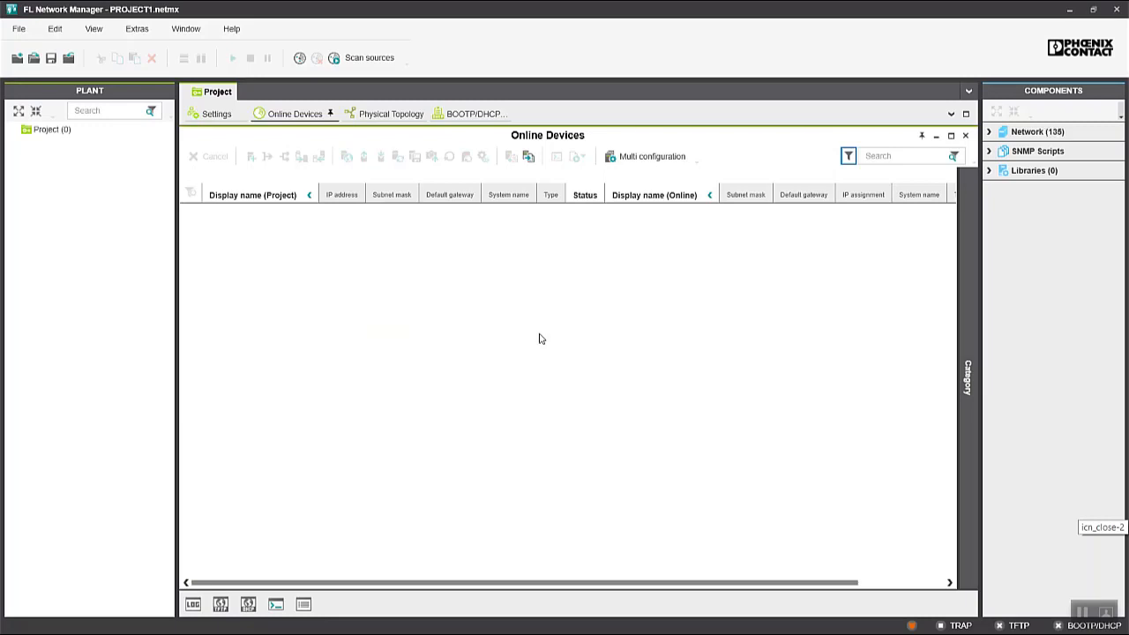
mouse_move(397, 267)
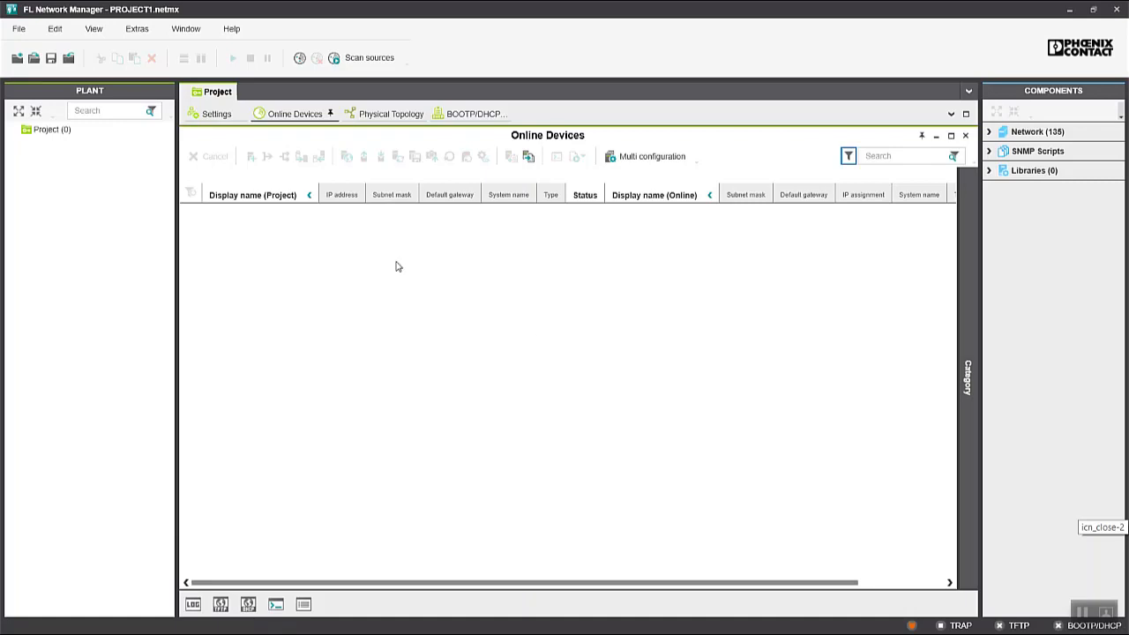
Enable the DCP scan under Scan sources and choose the USB Ethernet adapter as network adapter.
left_click(216, 113)
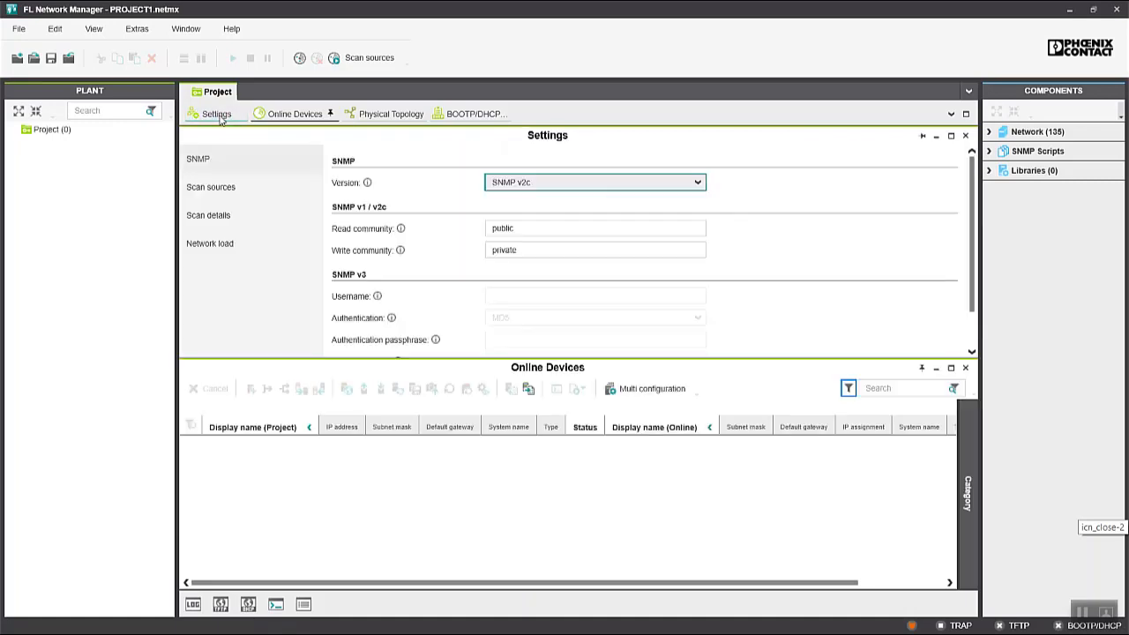
mouse_move(212, 187)
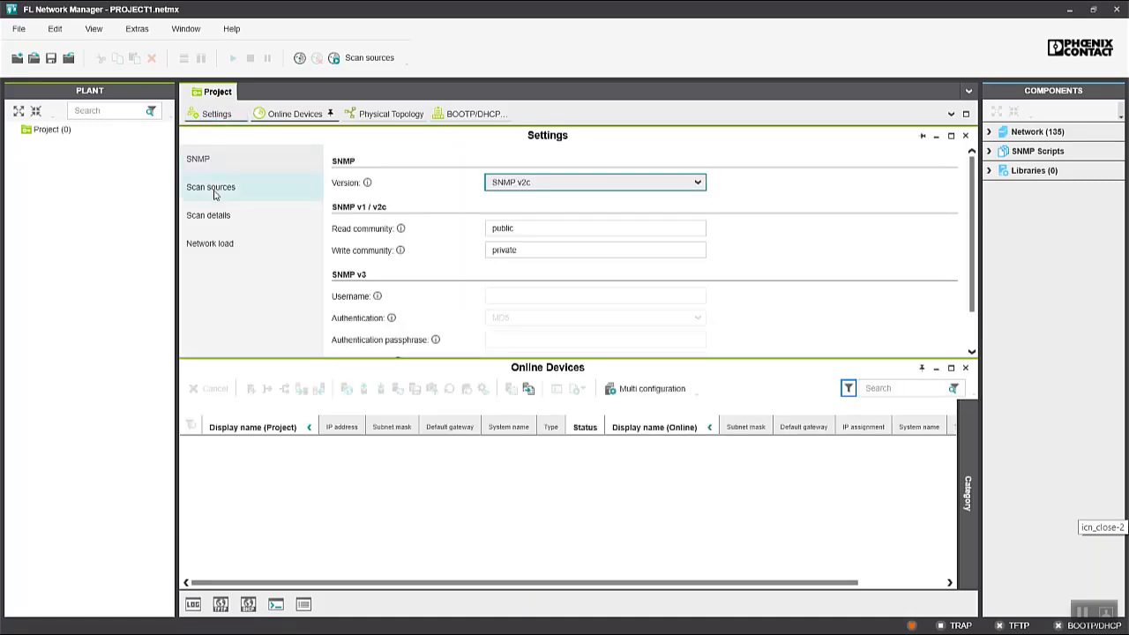
left_click(212, 187)
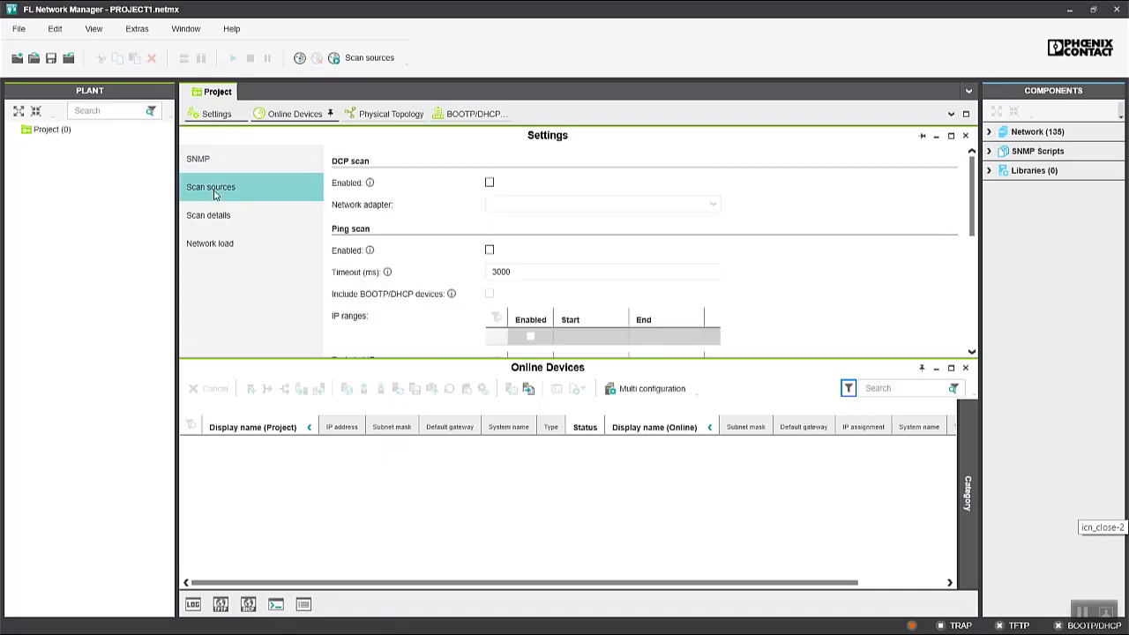
mouse_move(757, 231)
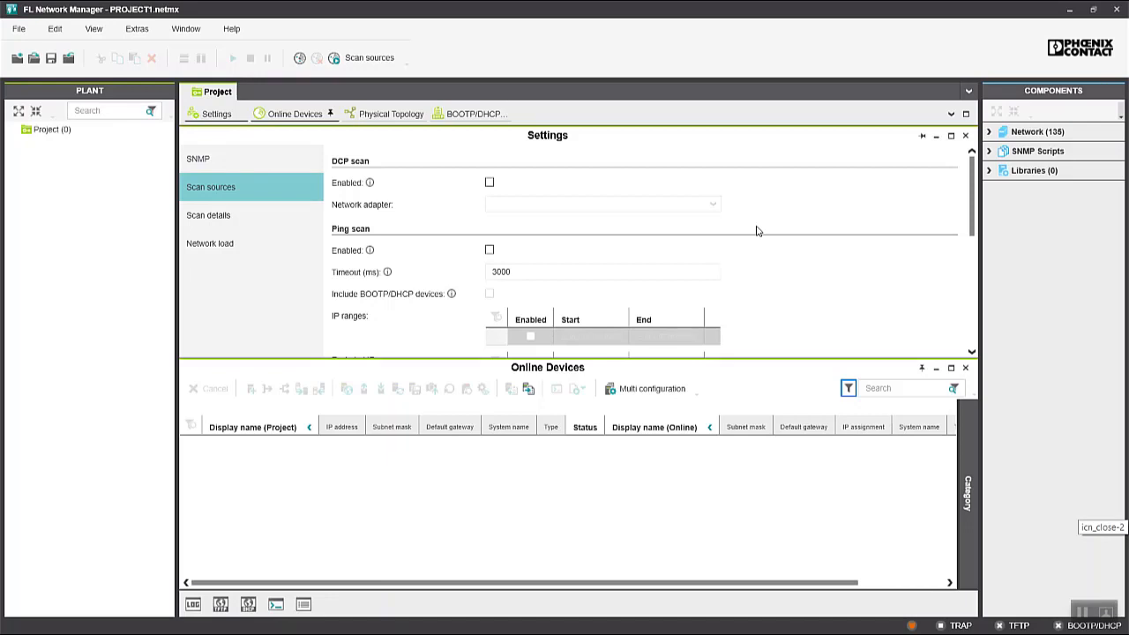
mouse_move(656, 201)
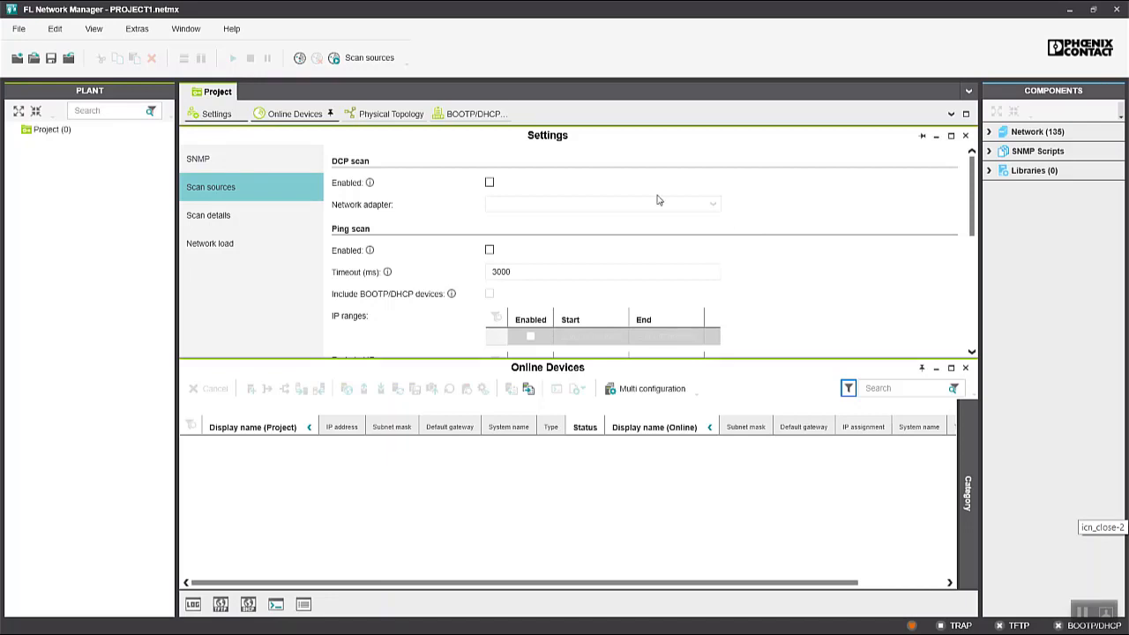
mouse_move(349, 173)
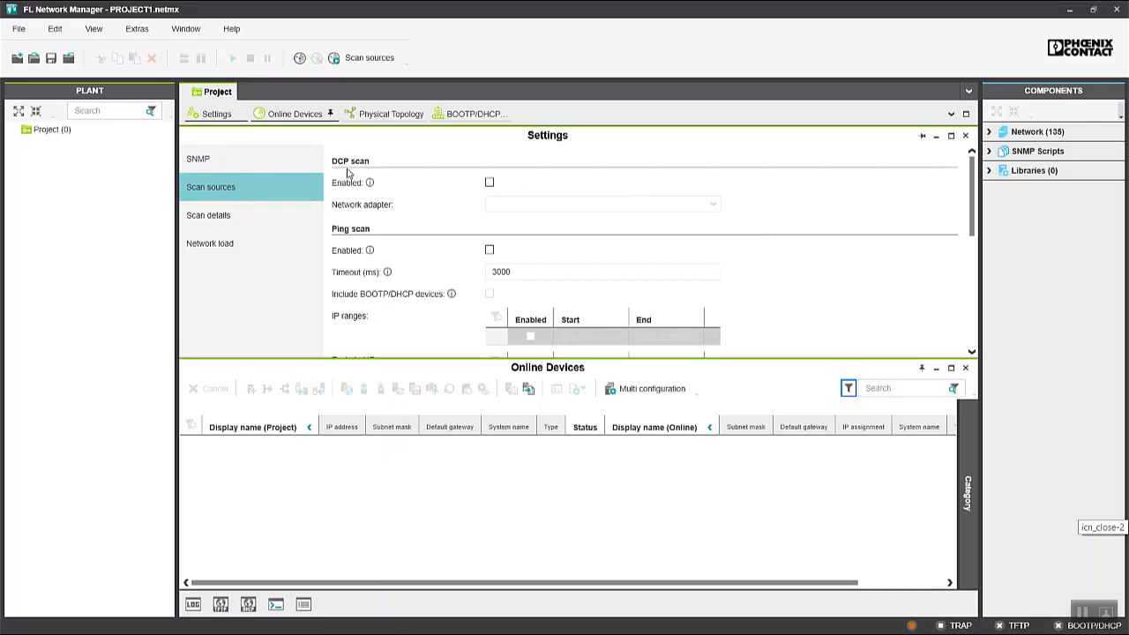
mouse_move(370, 181)
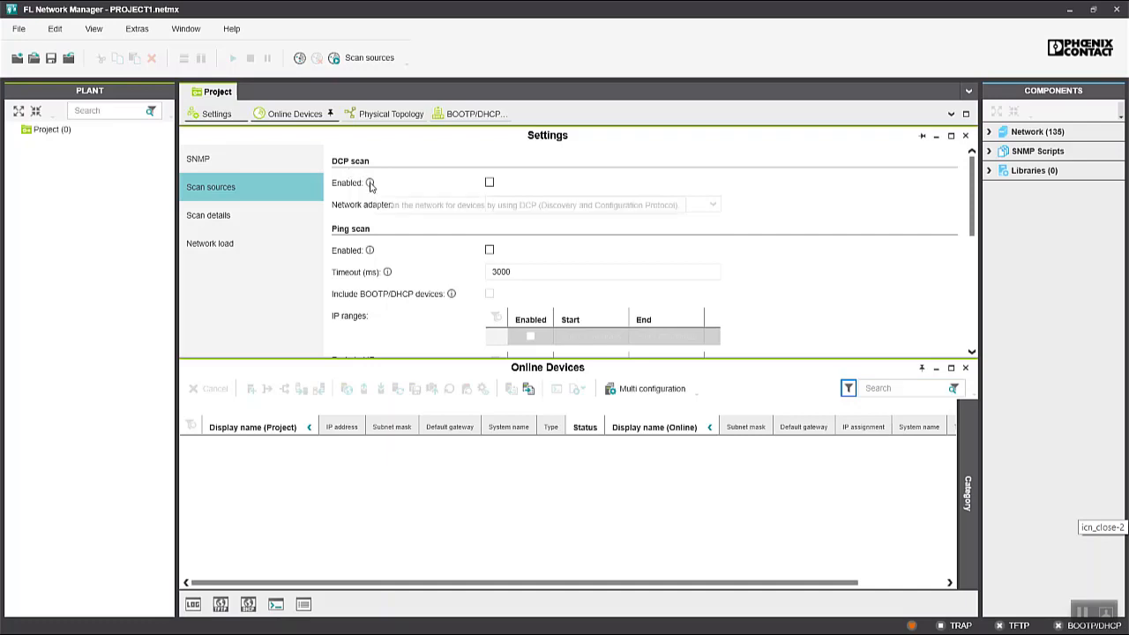
mouse_move(370, 182)
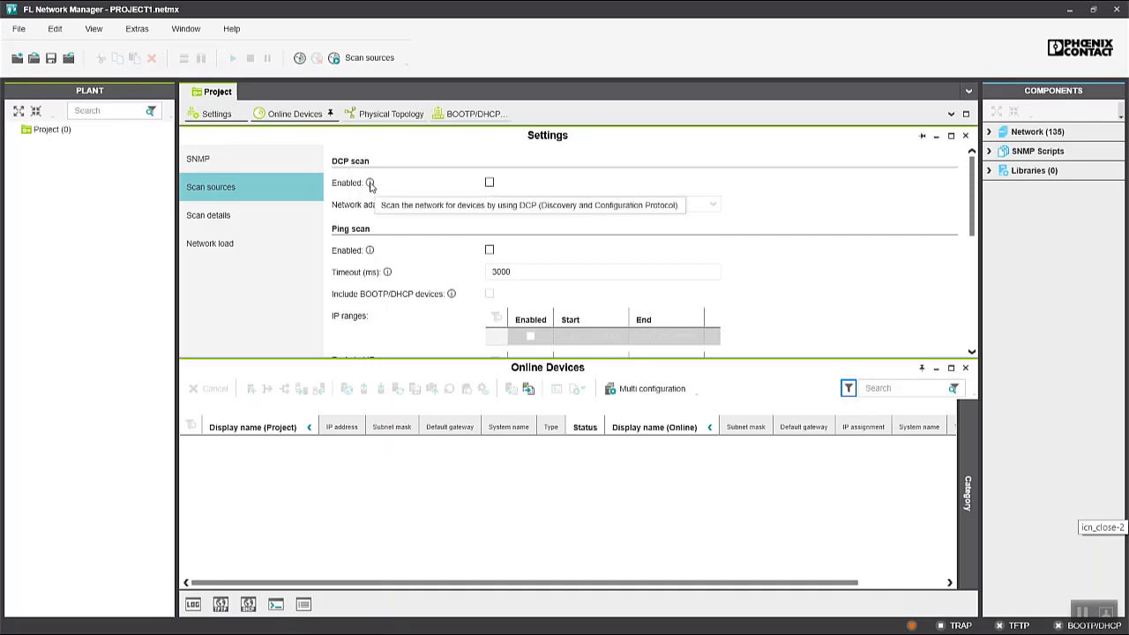
mouse_move(485, 187)
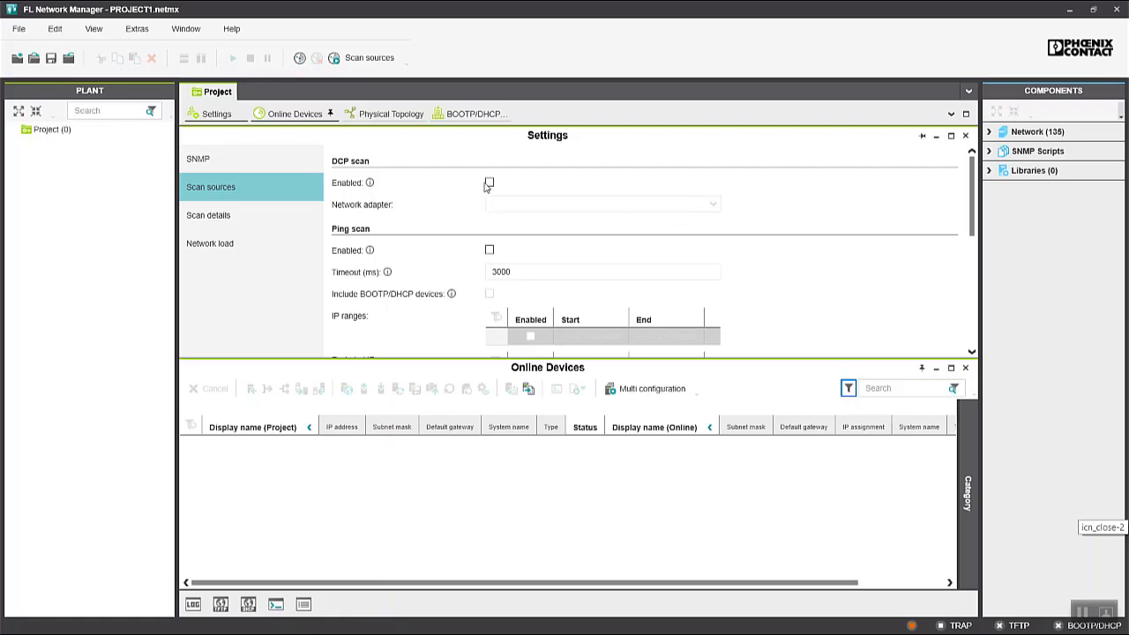
left_click(490, 181)
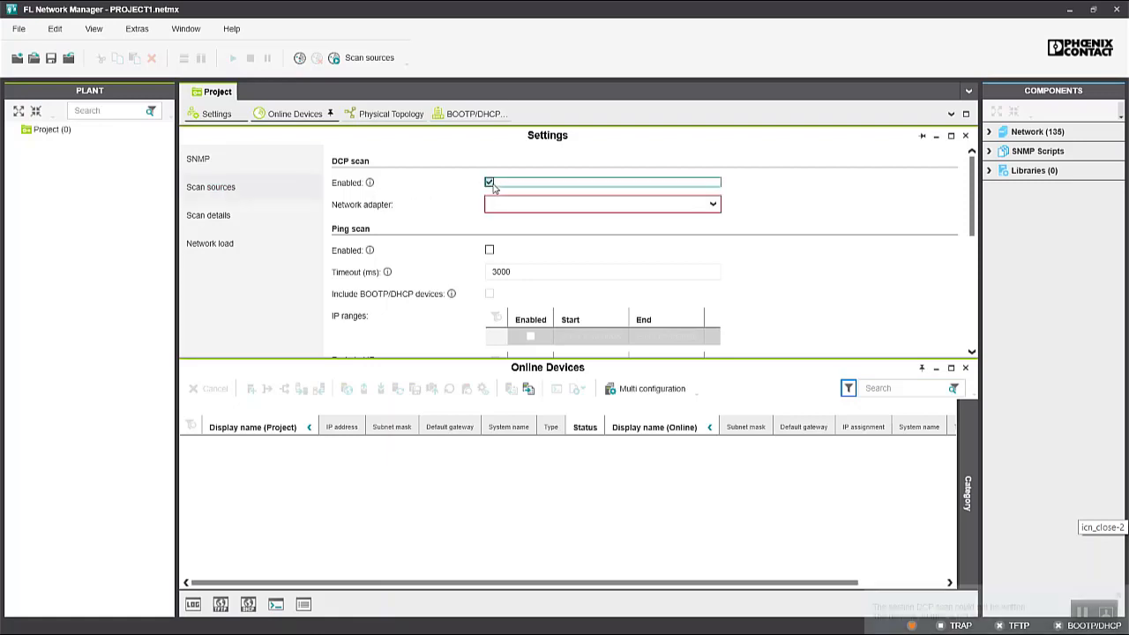
left_click(712, 204)
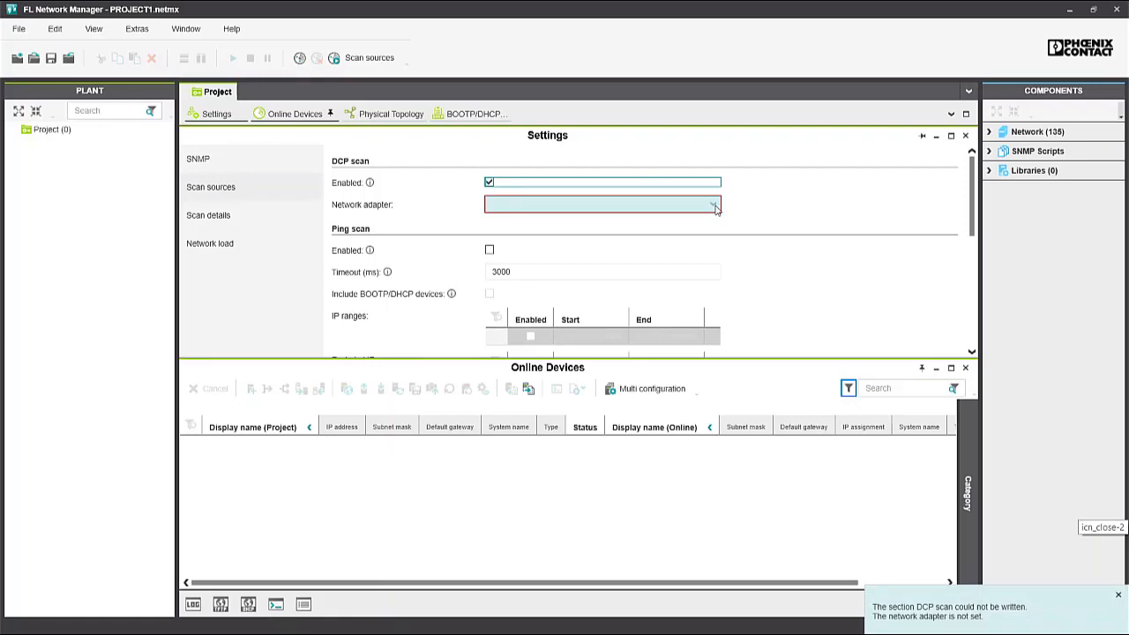
left_click(713, 205)
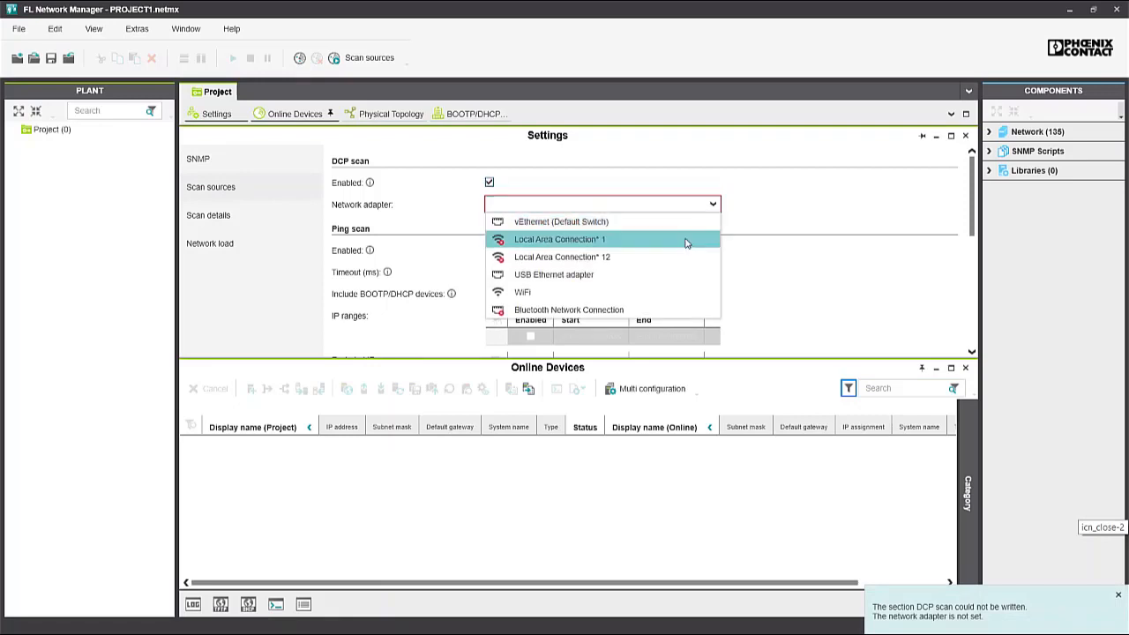
mouse_move(662, 275)
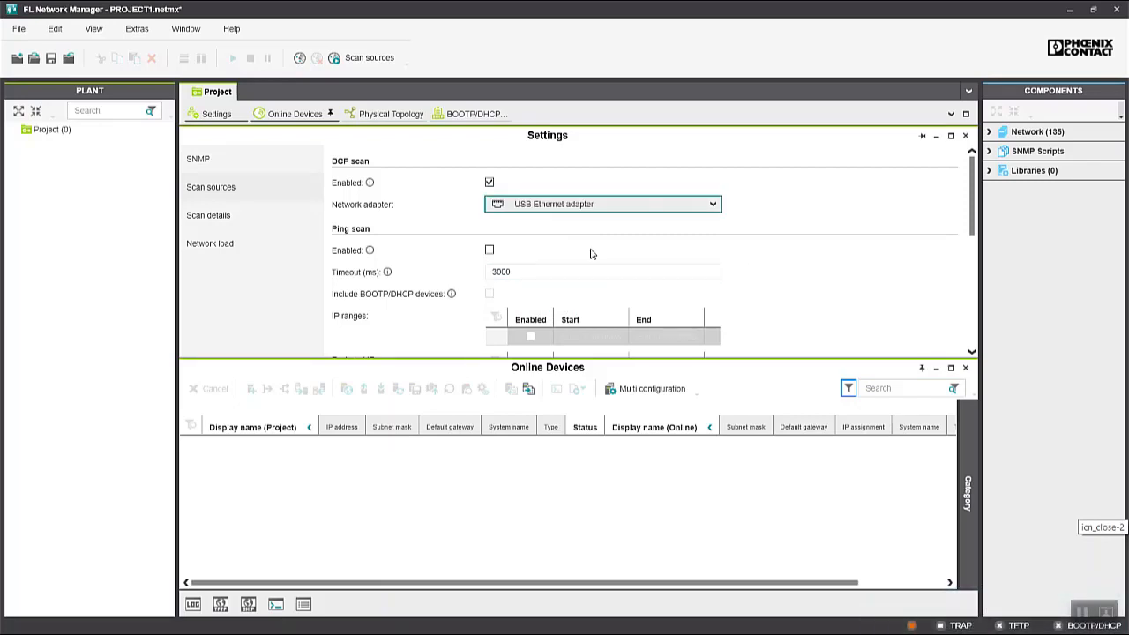
mouse_move(766, 250)
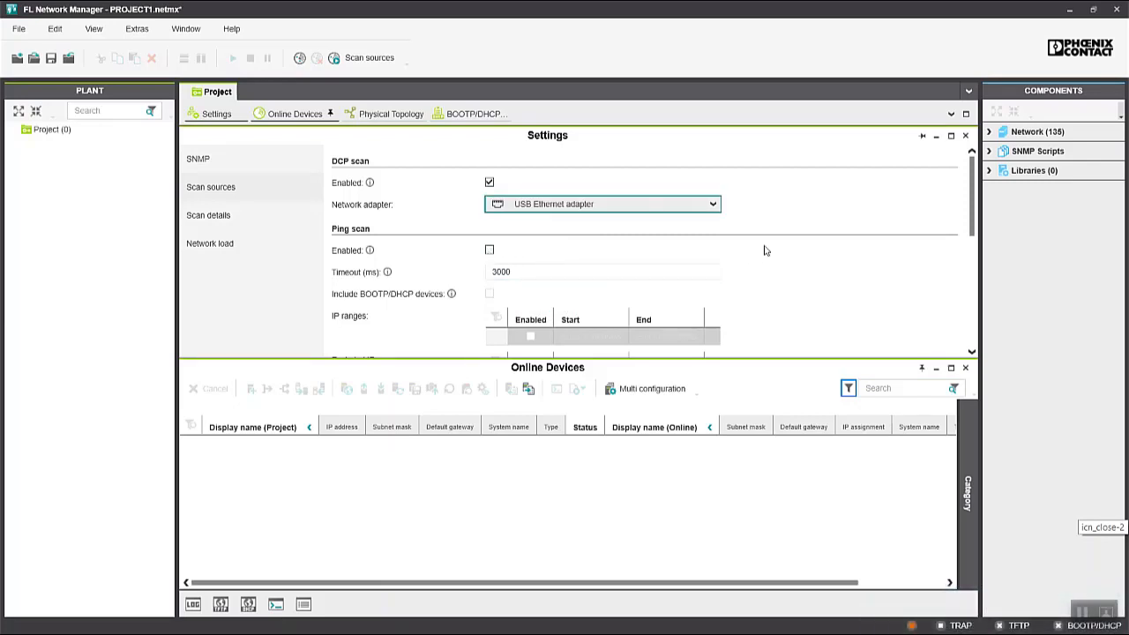
mouse_move(325, 170)
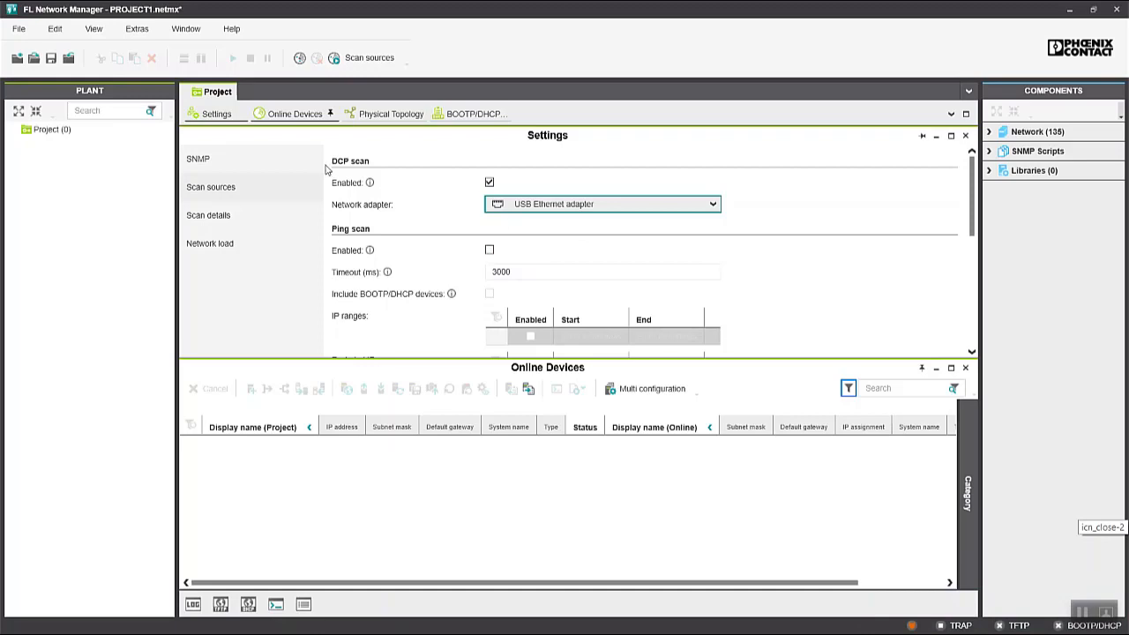
mouse_move(302, 83)
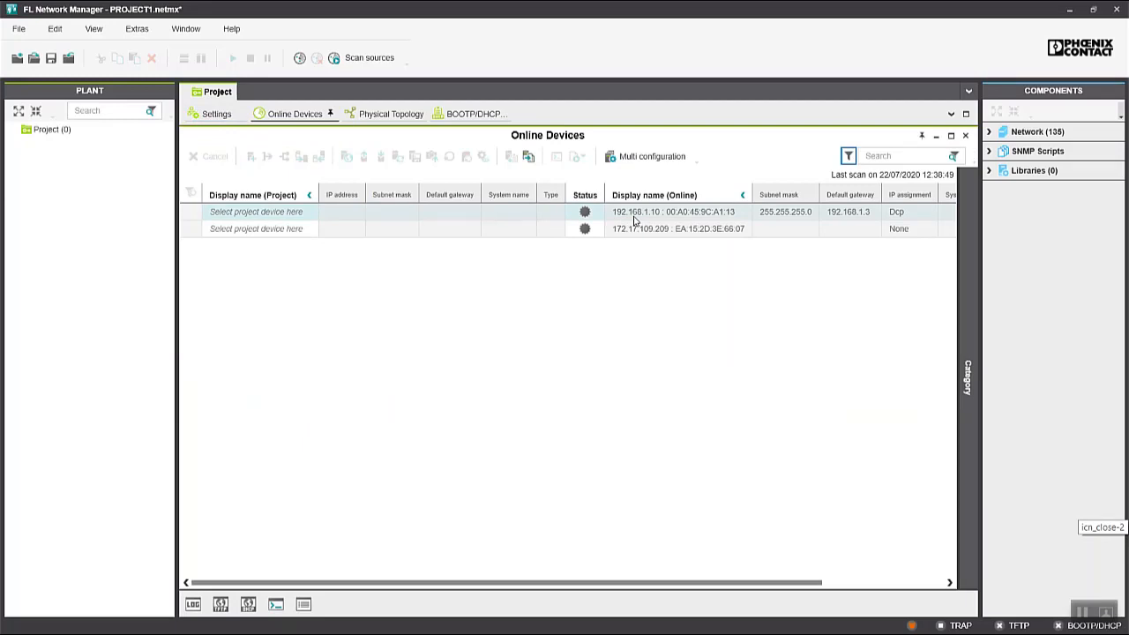
mouse_move(692, 219)
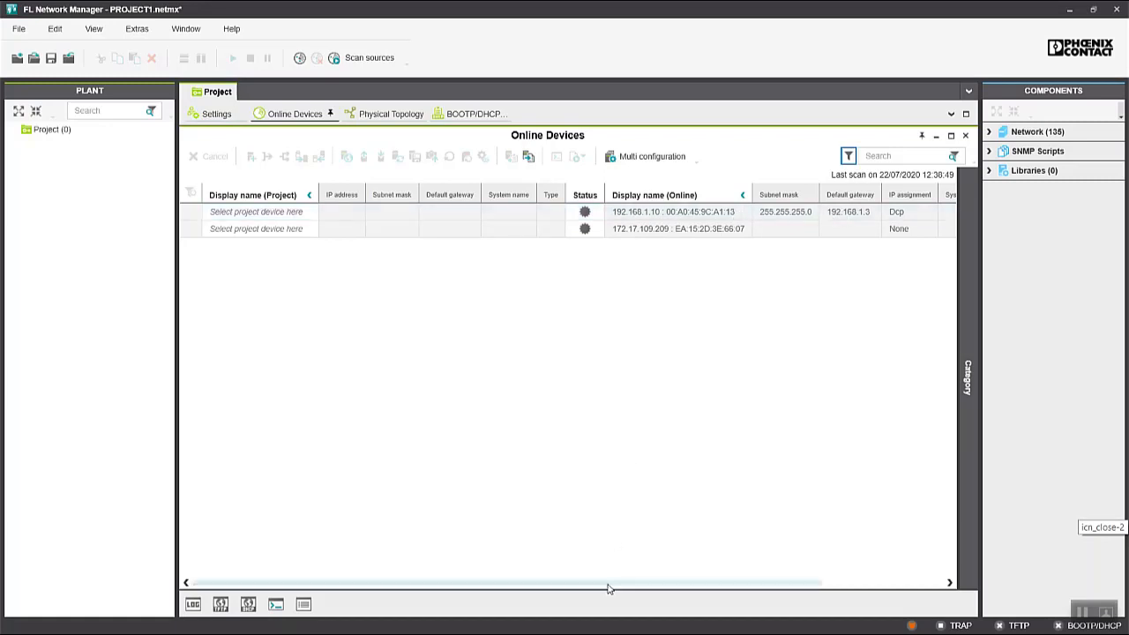
Scroll the Online Devices table sideways to reveal the Type column showing AXC F 2152 at 192.168.1.10.
left_click_drag(609, 583, 731, 582)
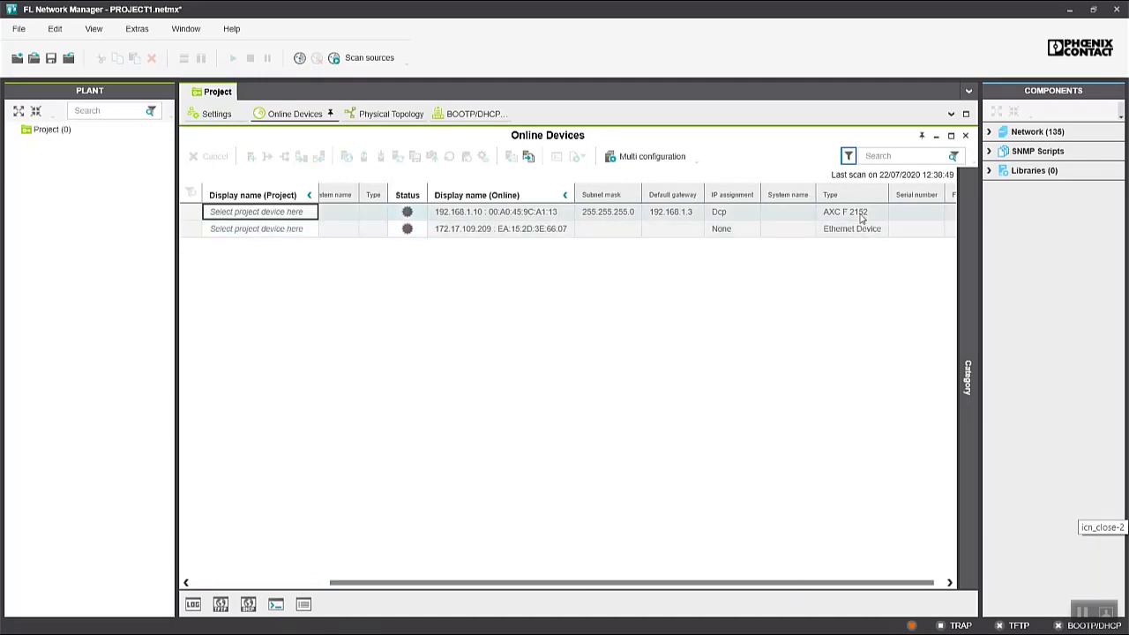
scroll("right", 3)
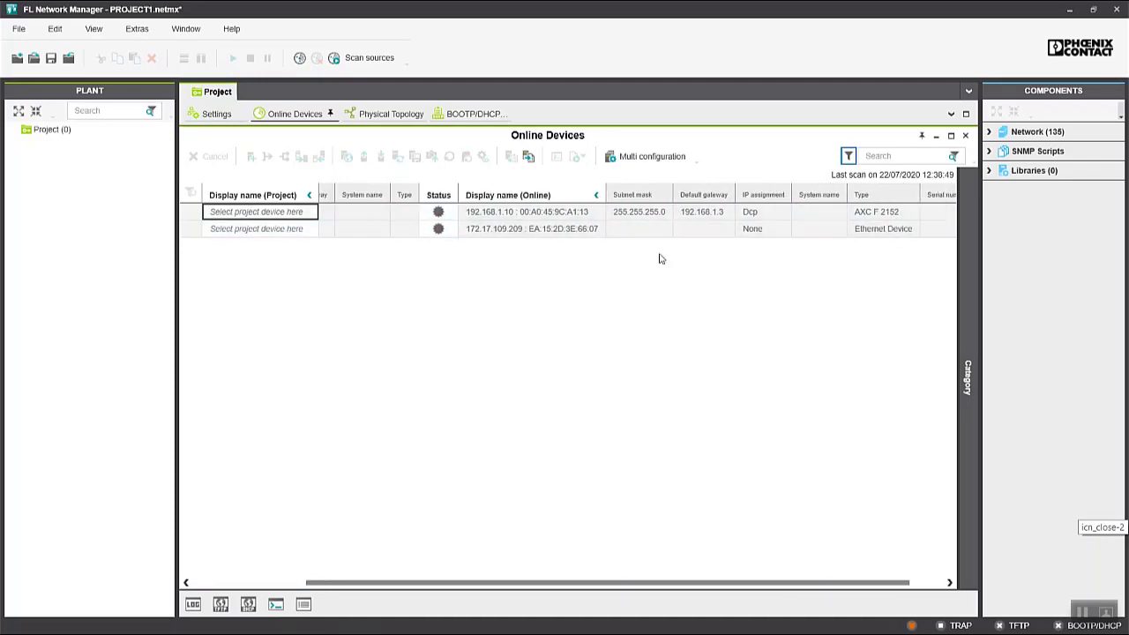
Add the scanned 192.168.1.10 device to the project as an Ethernet SNMP Device.
right_click(526, 212)
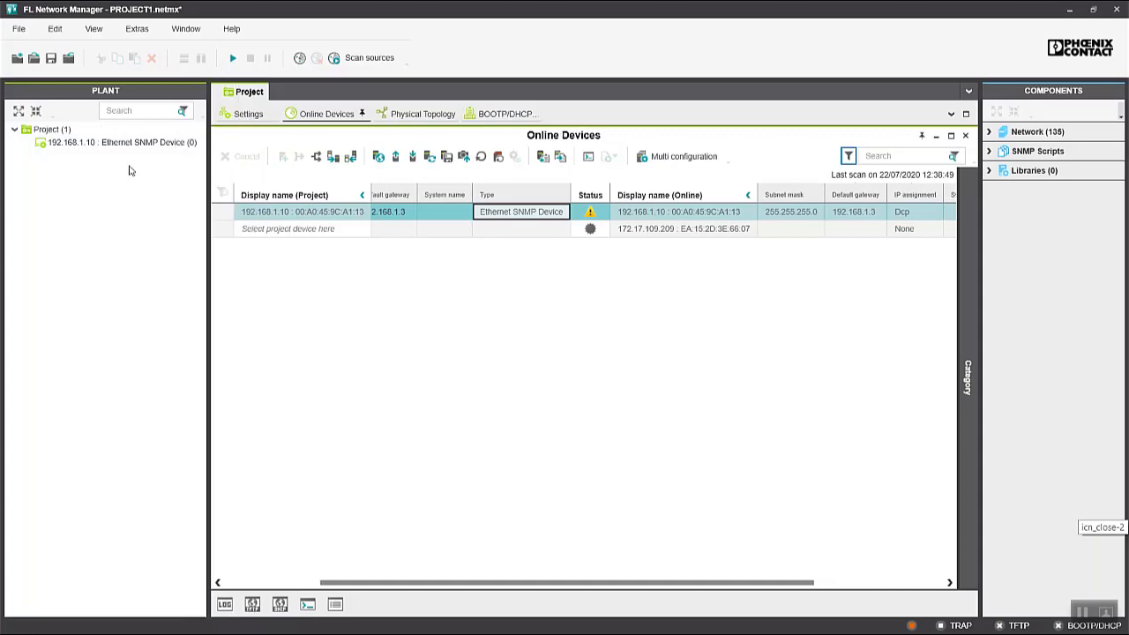
mouse_move(85, 141)
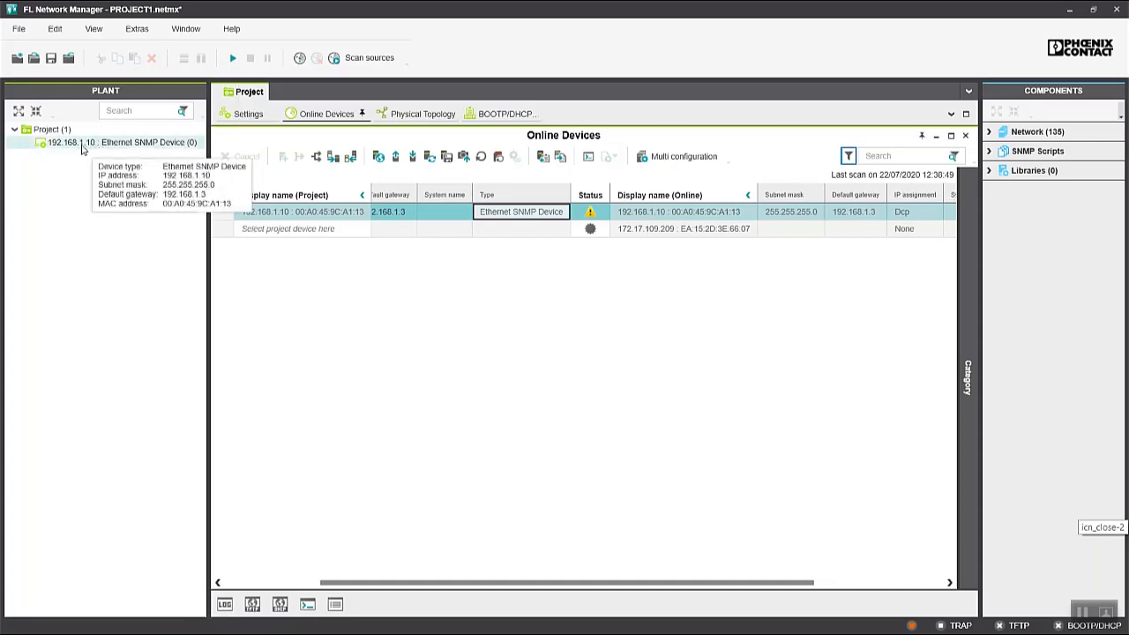
mouse_move(124, 148)
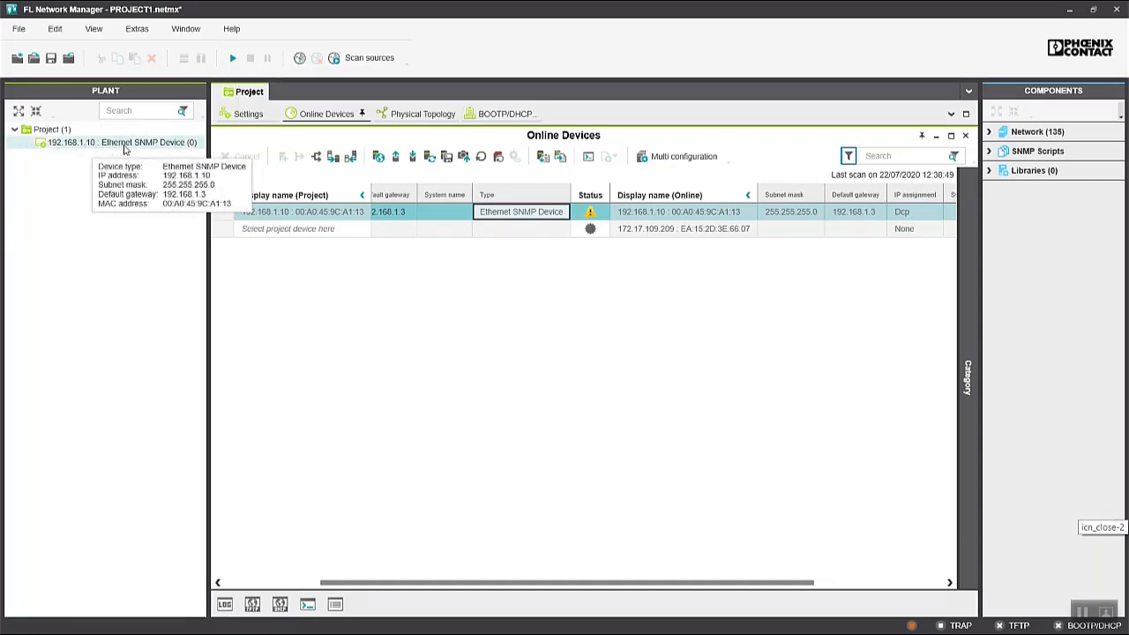
mouse_move(216, 176)
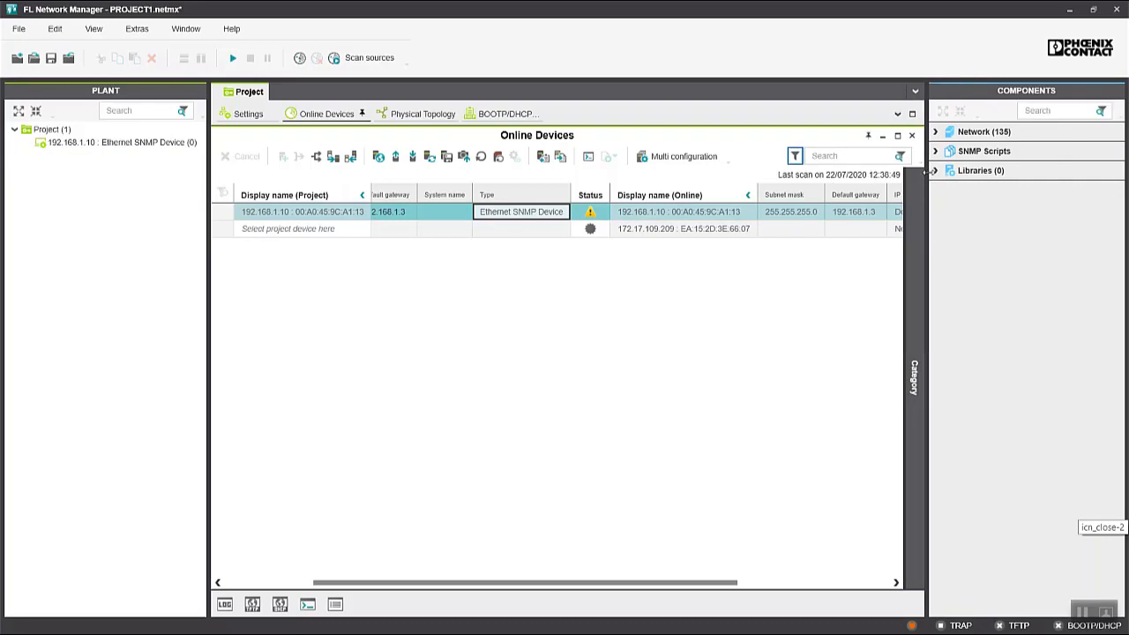
Expand the Components catalogue to show Factoryline Ethernet device families and generic Ethernet device types.
left_click(936, 130)
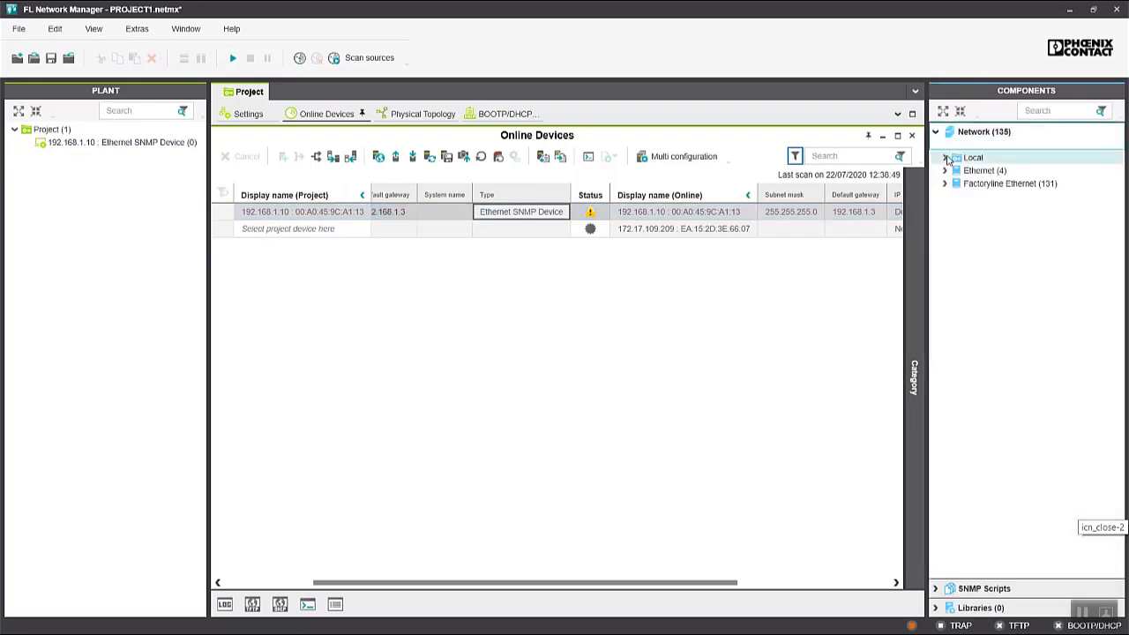
left_click(945, 181)
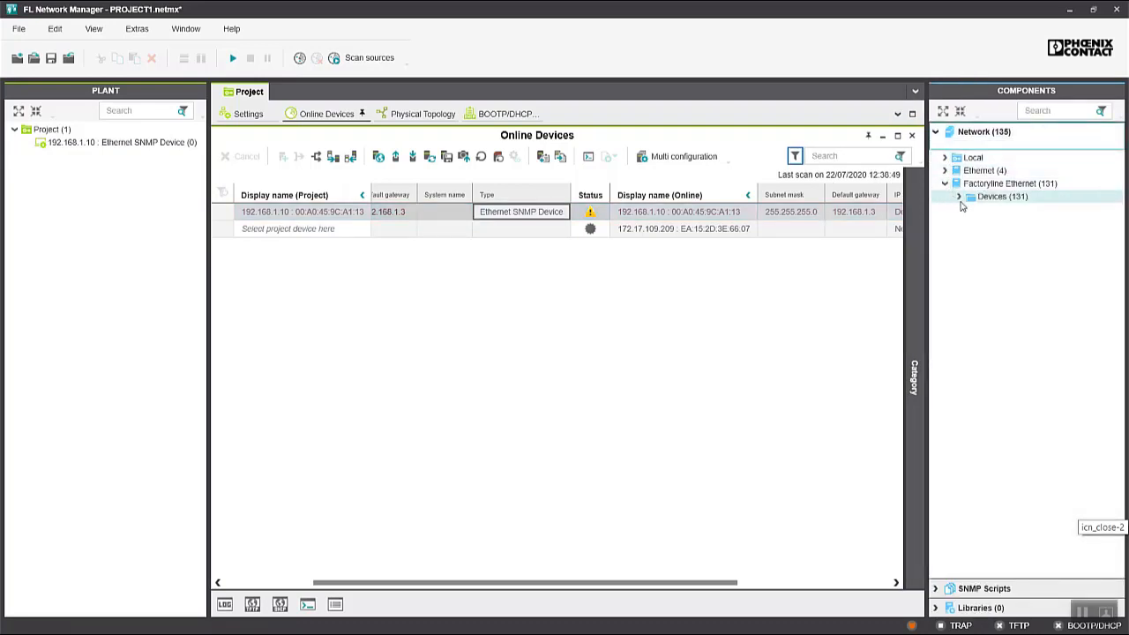
left_click(960, 196)
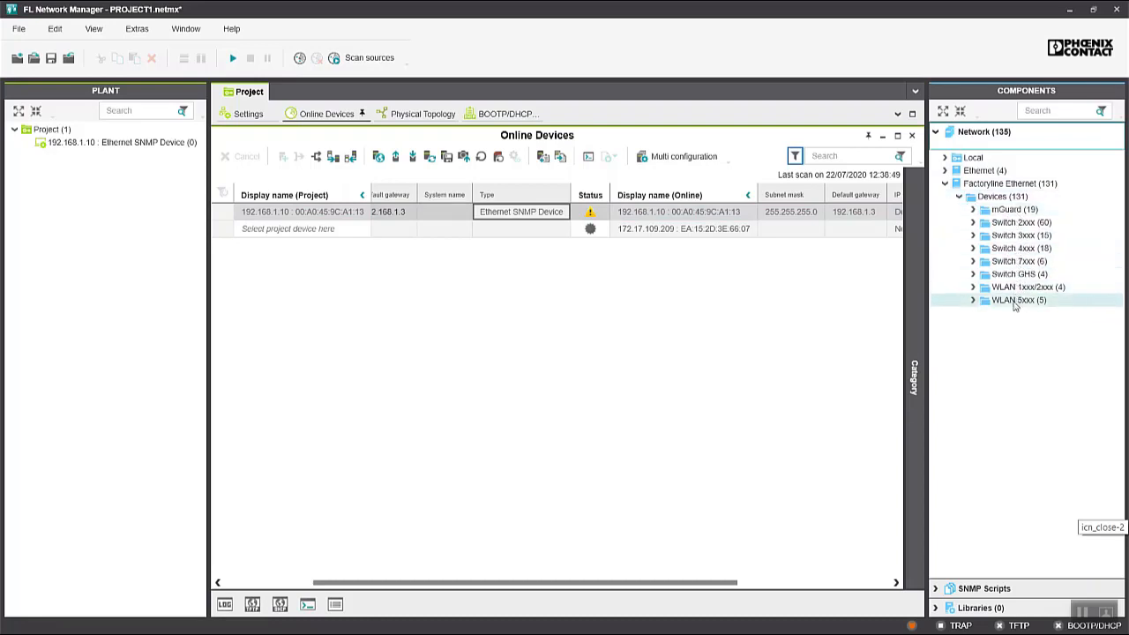
mouse_move(1014, 326)
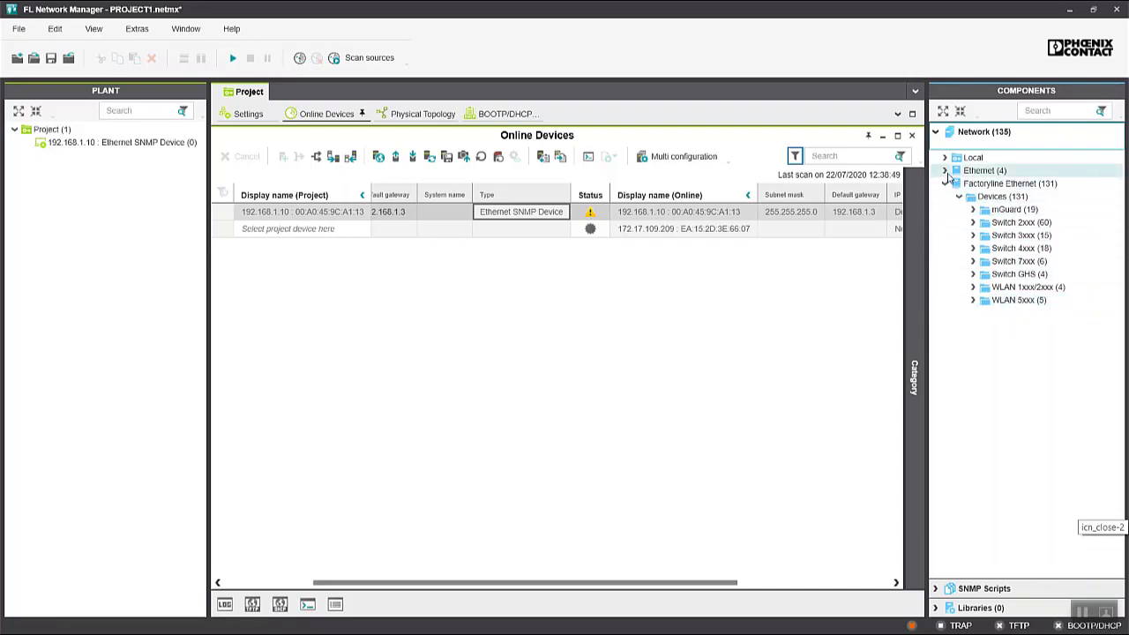
left_click(946, 170)
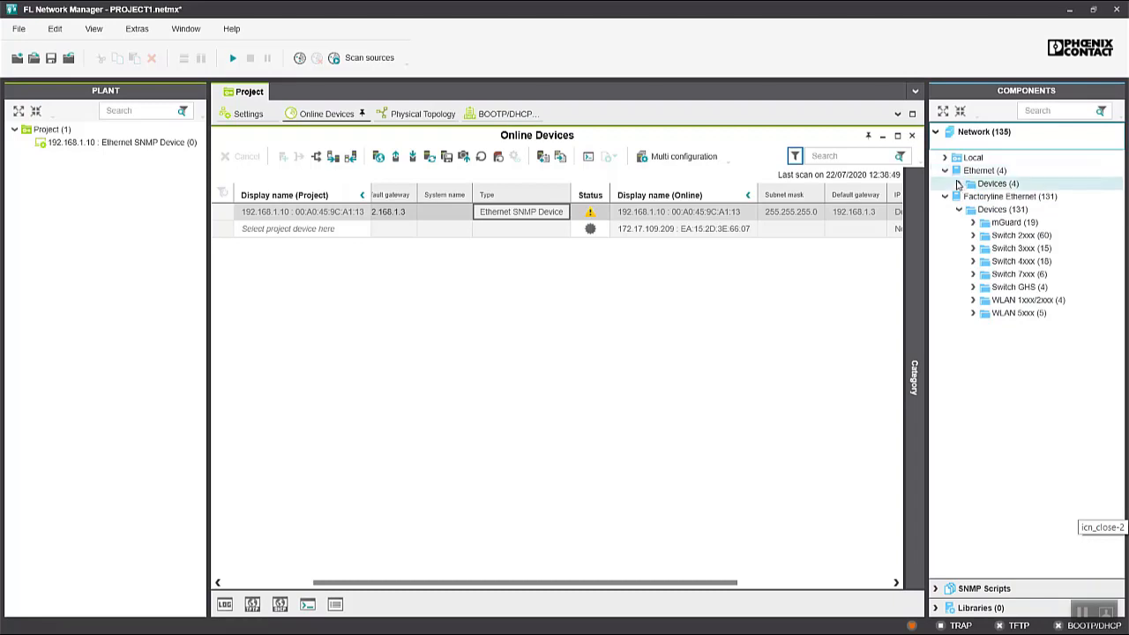
left_click(974, 184)
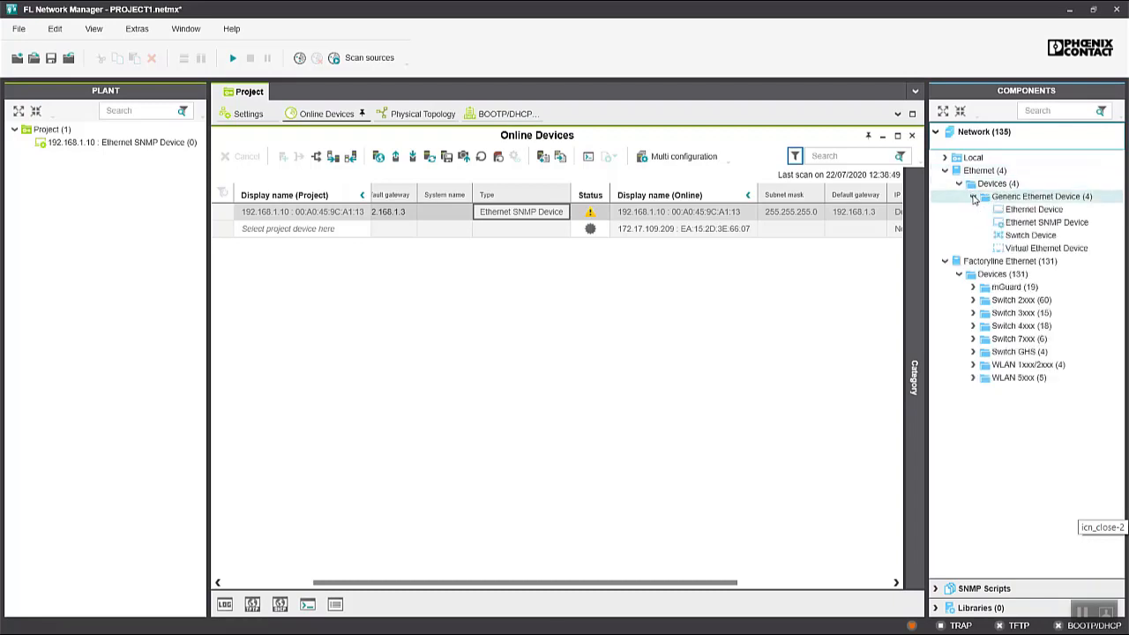
mouse_move(1031, 236)
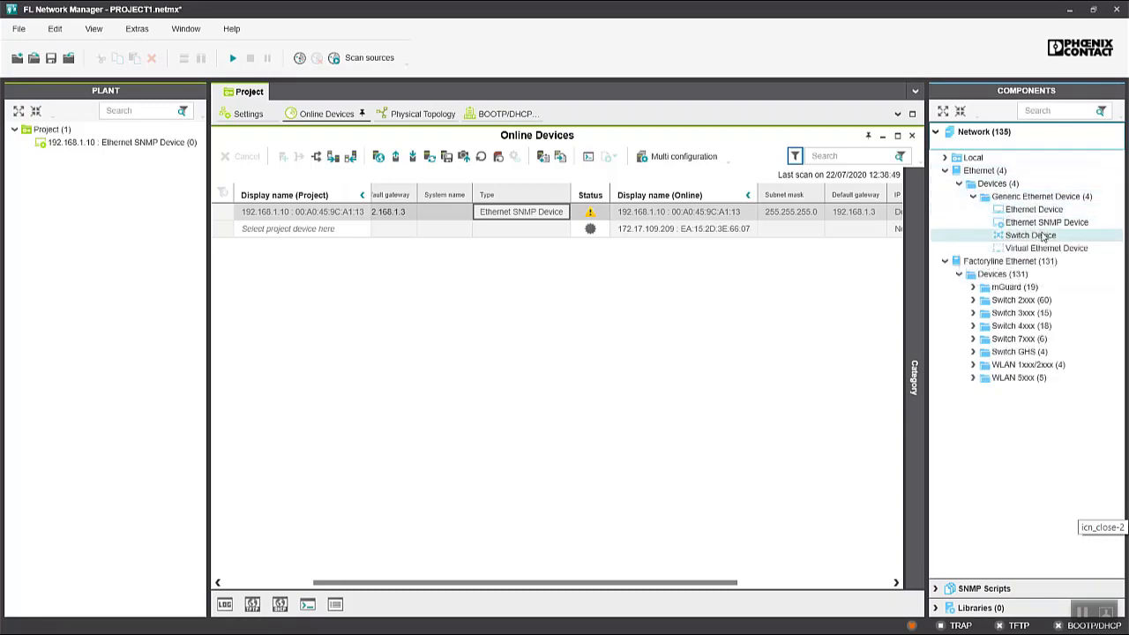
mouse_move(656, 279)
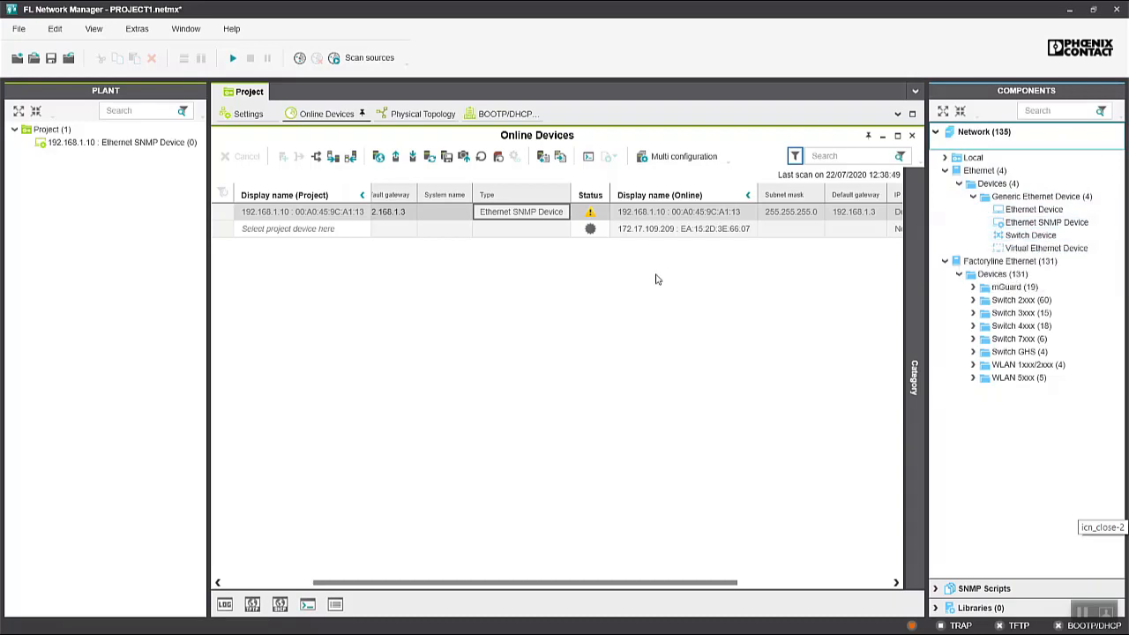
mouse_move(120, 175)
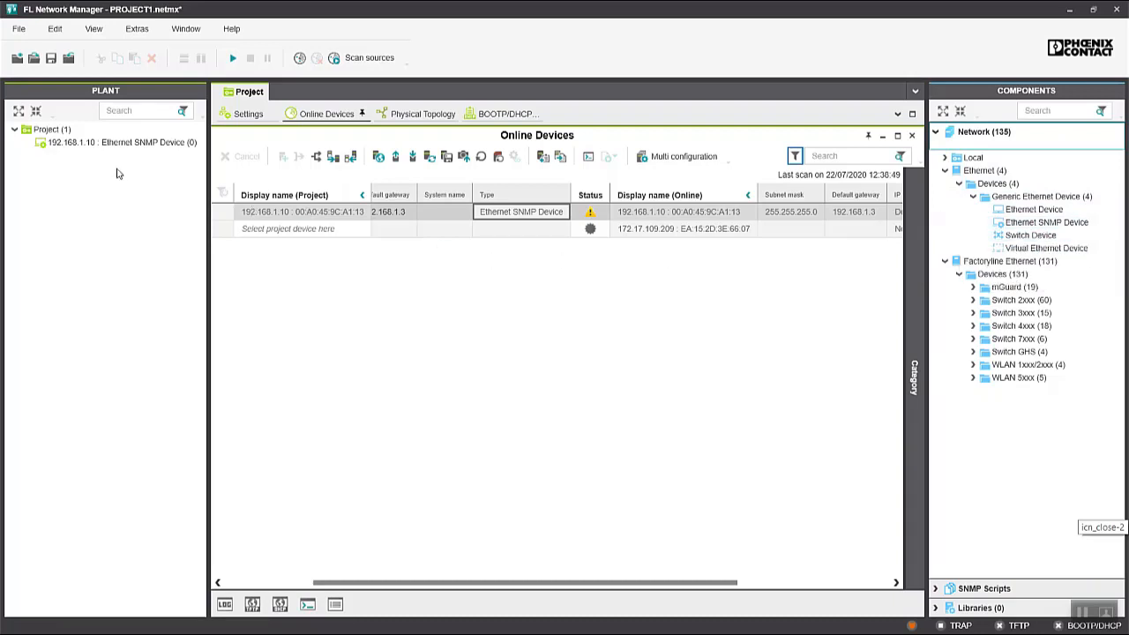
Read the 192.168.1.10 device's SNMP parameters, showing description AXC F 2152 and up time 73664.
double_click(115, 141)
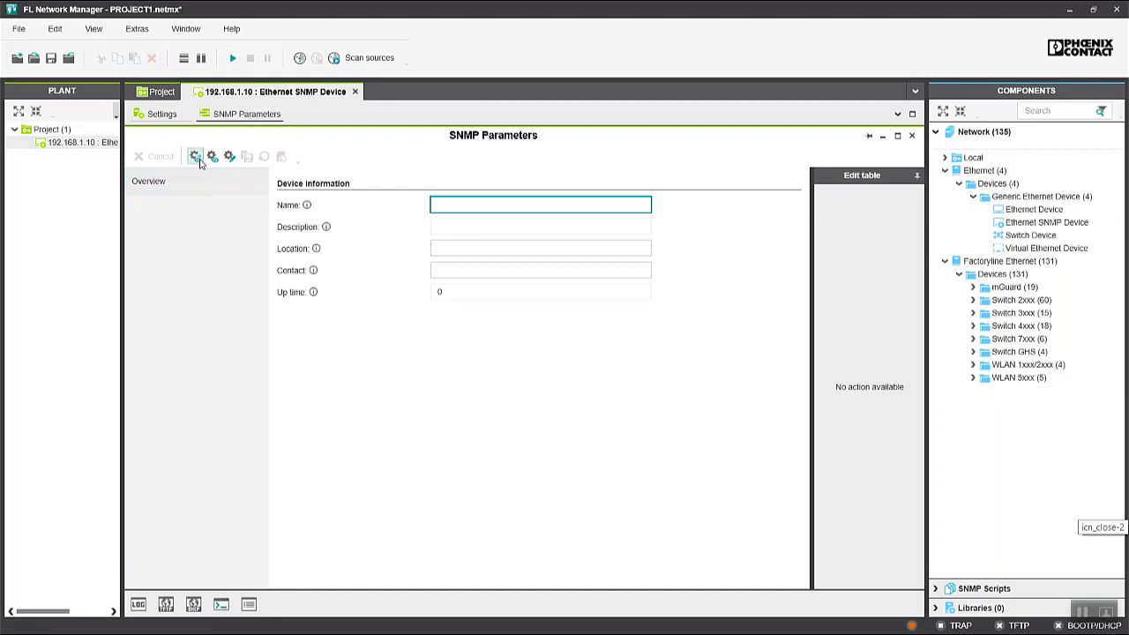
mouse_move(195, 155)
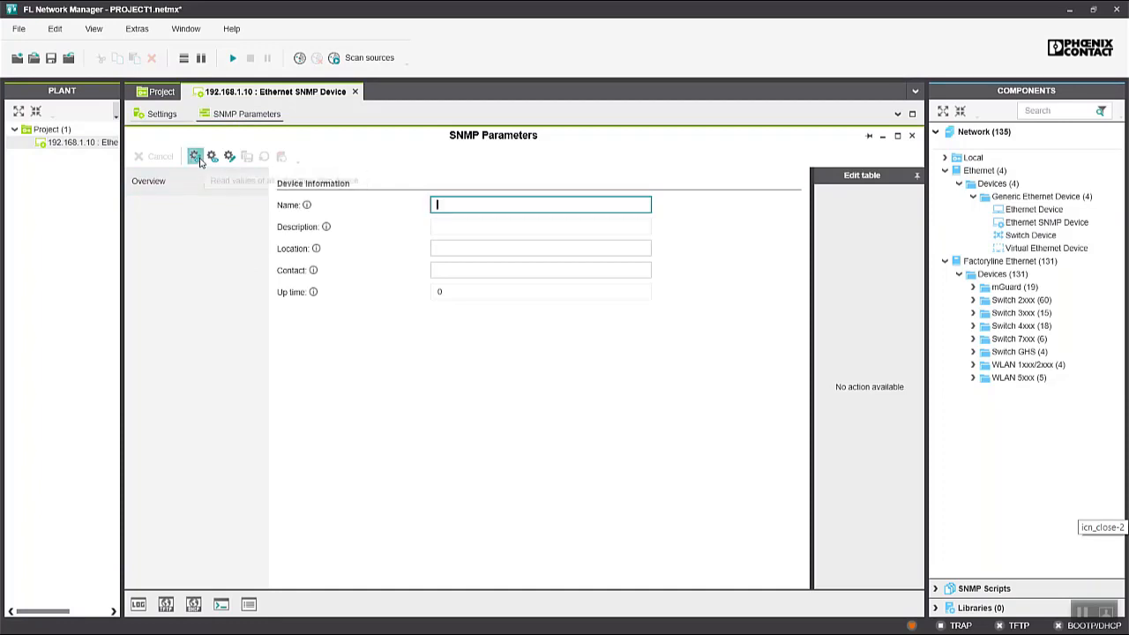
left_click(194, 155)
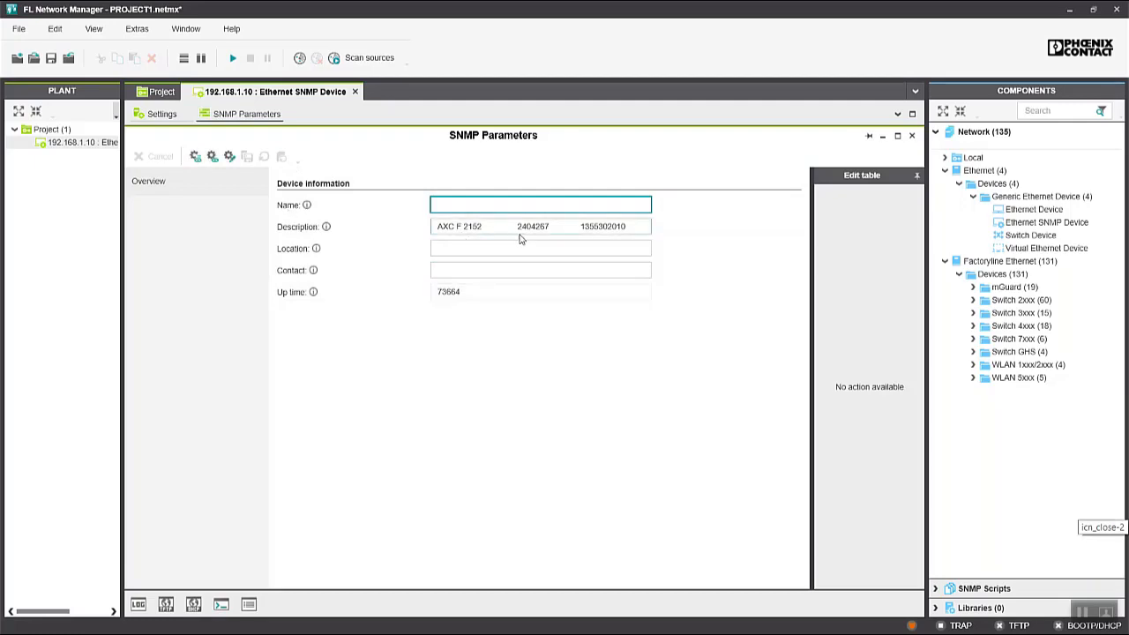
mouse_move(533, 240)
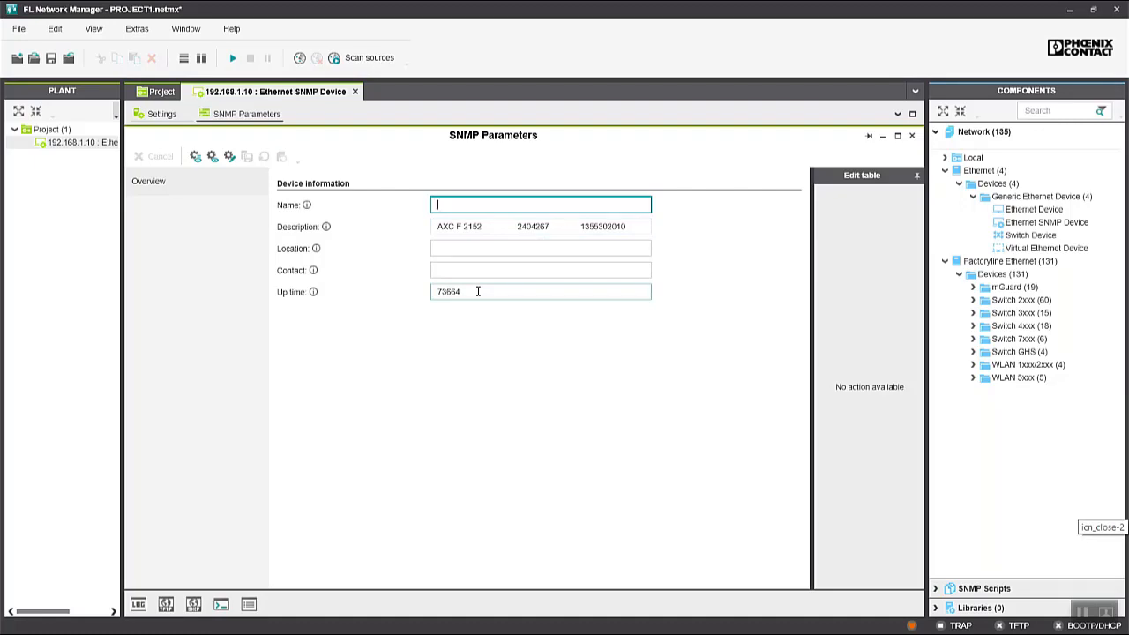
mouse_move(367, 275)
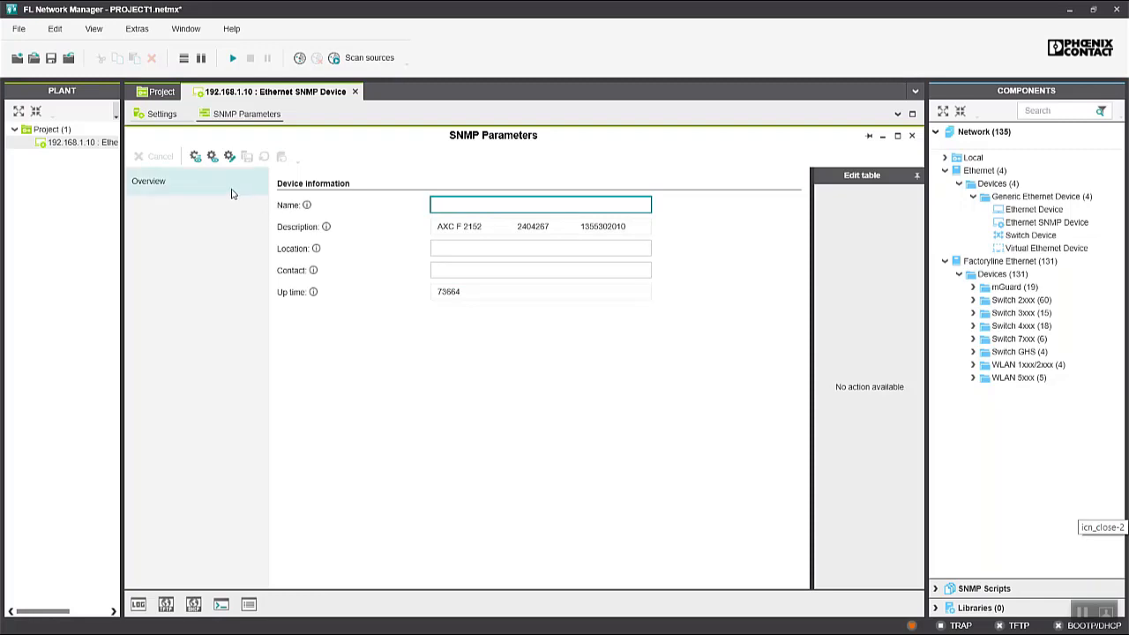
mouse_move(321, 97)
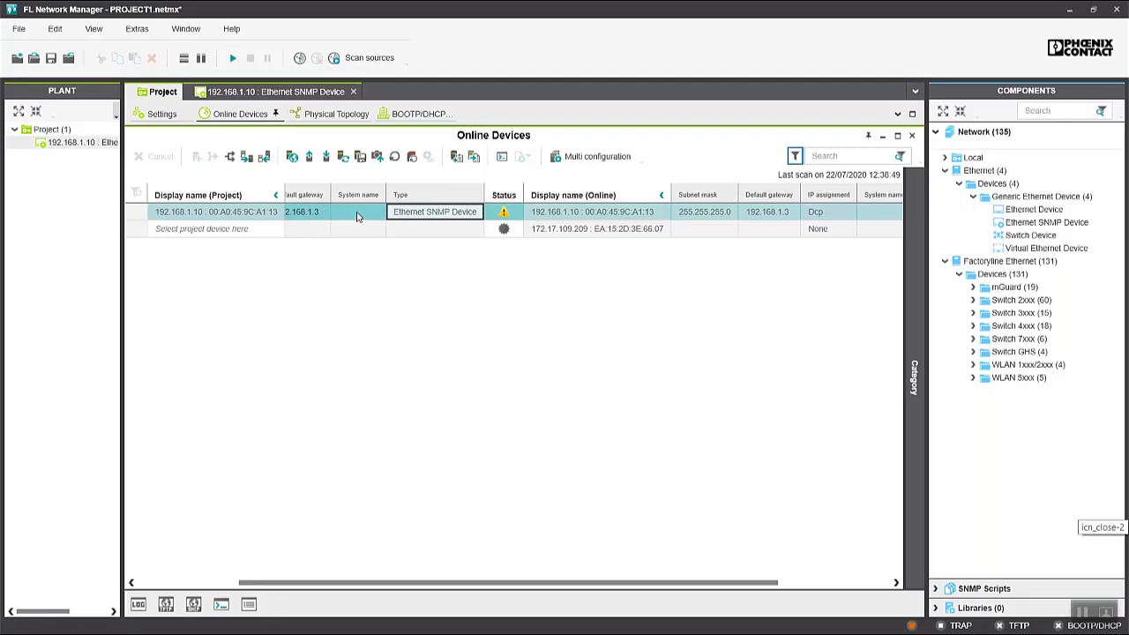
Rename the PLC's system name to MyPLC and write it to the device.
left_click(356, 212)
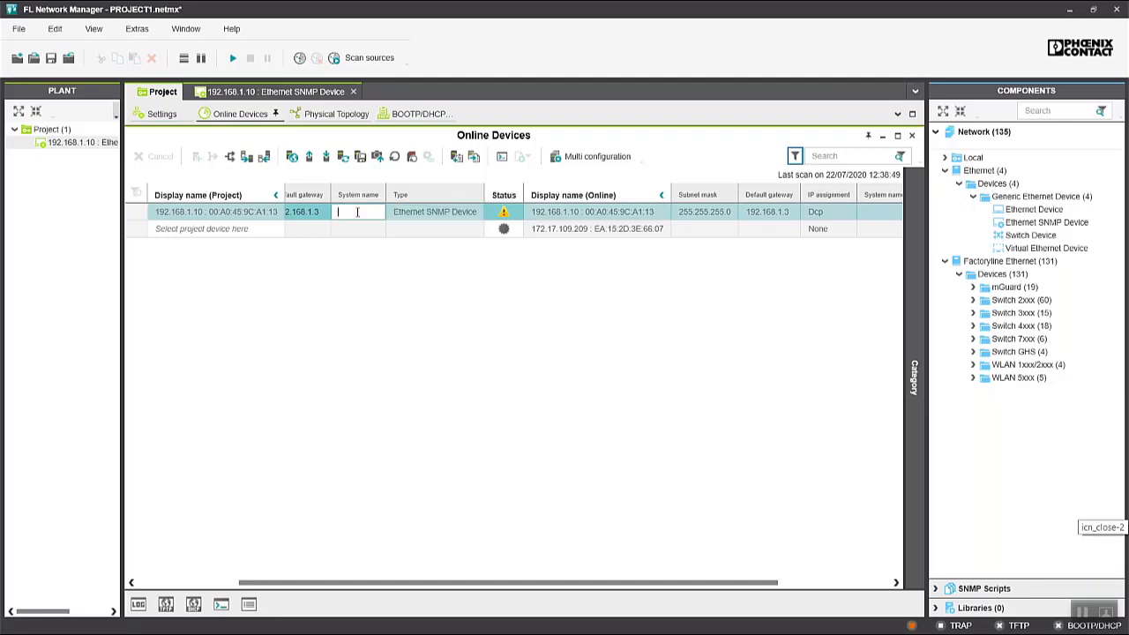
type("My")
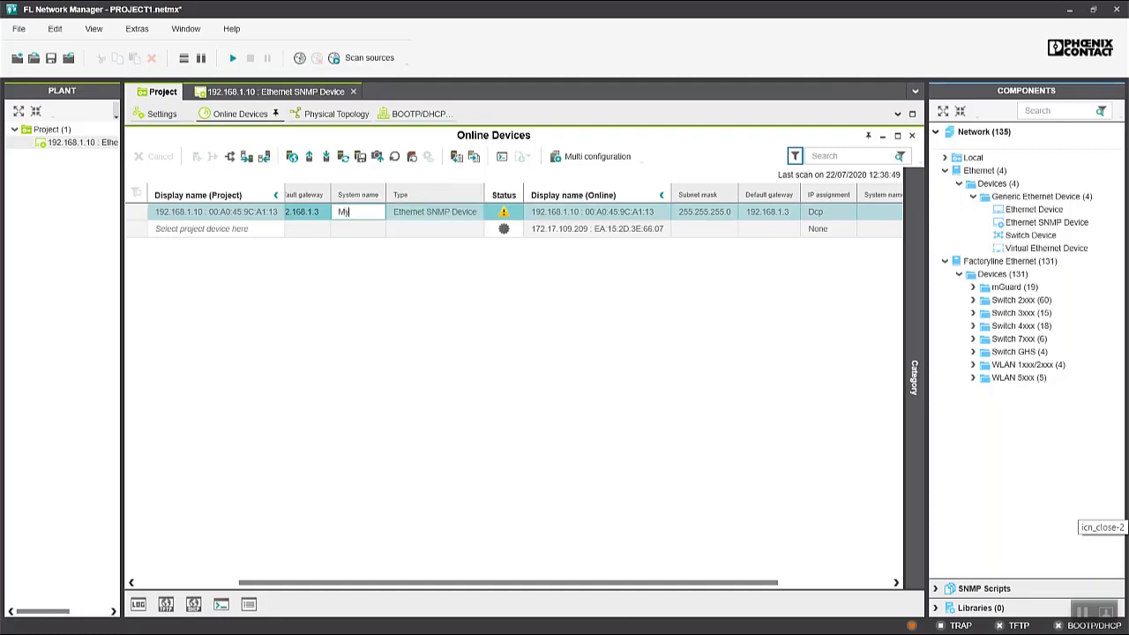
type("PLC")
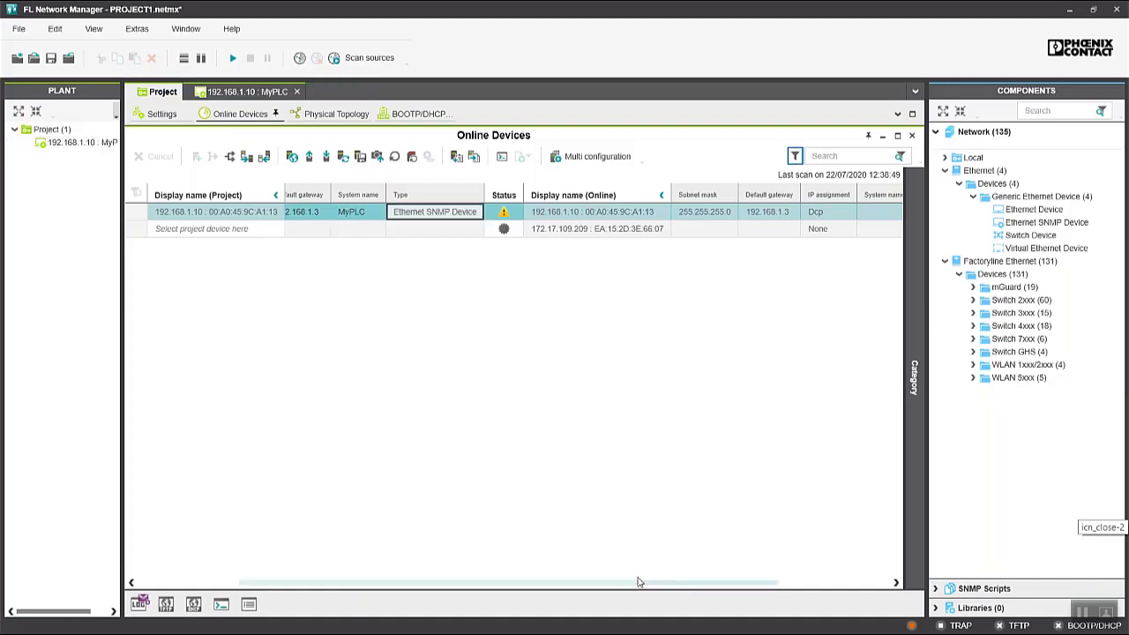
scroll("right", 3)
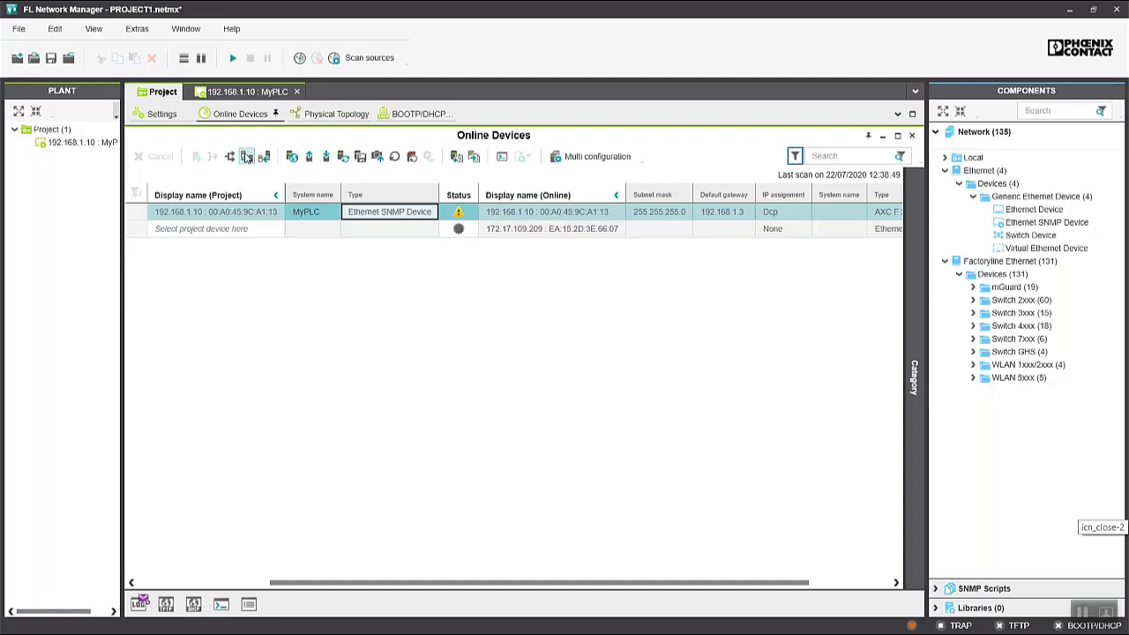
mouse_move(280, 198)
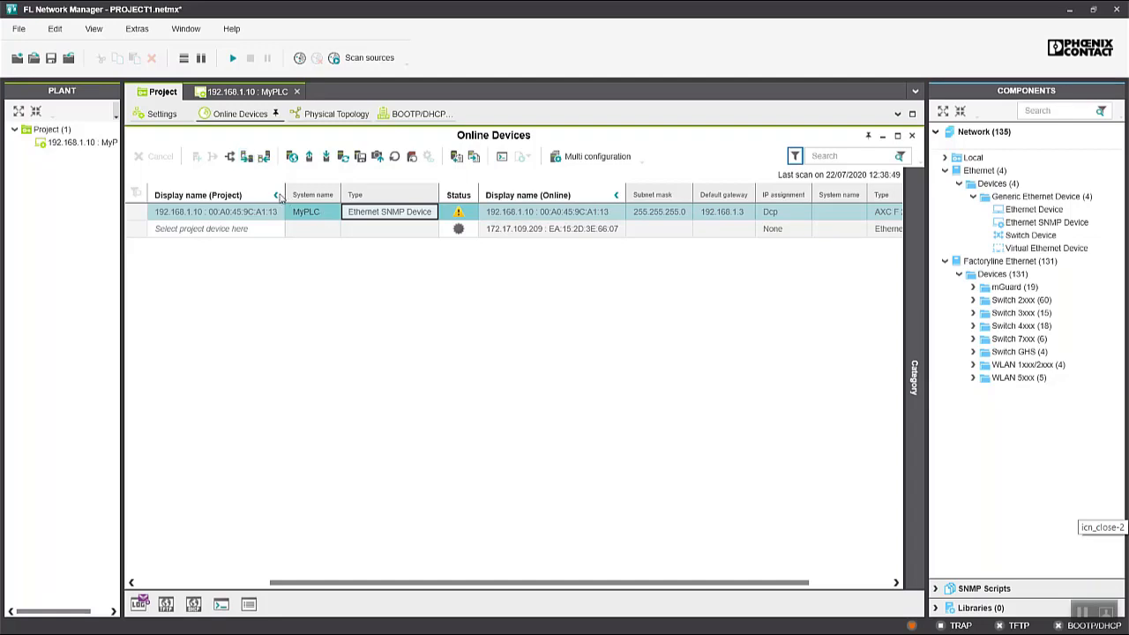
left_click(300, 59)
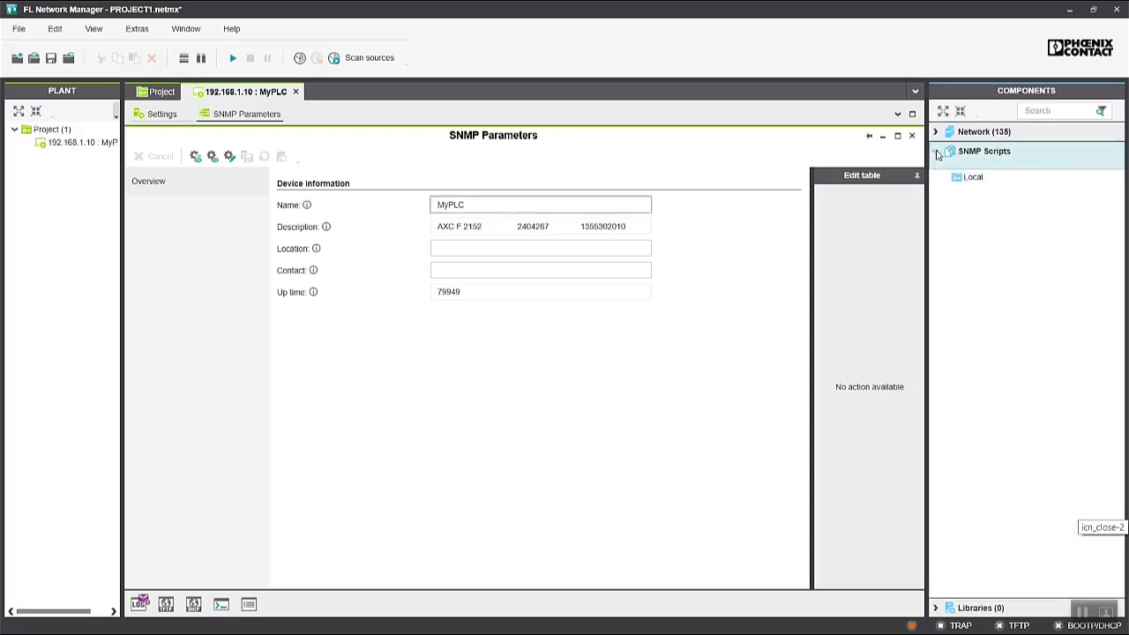
Add a new SNMP script NewSNMPScript under the Local scripts folder.
right_click(983, 152)
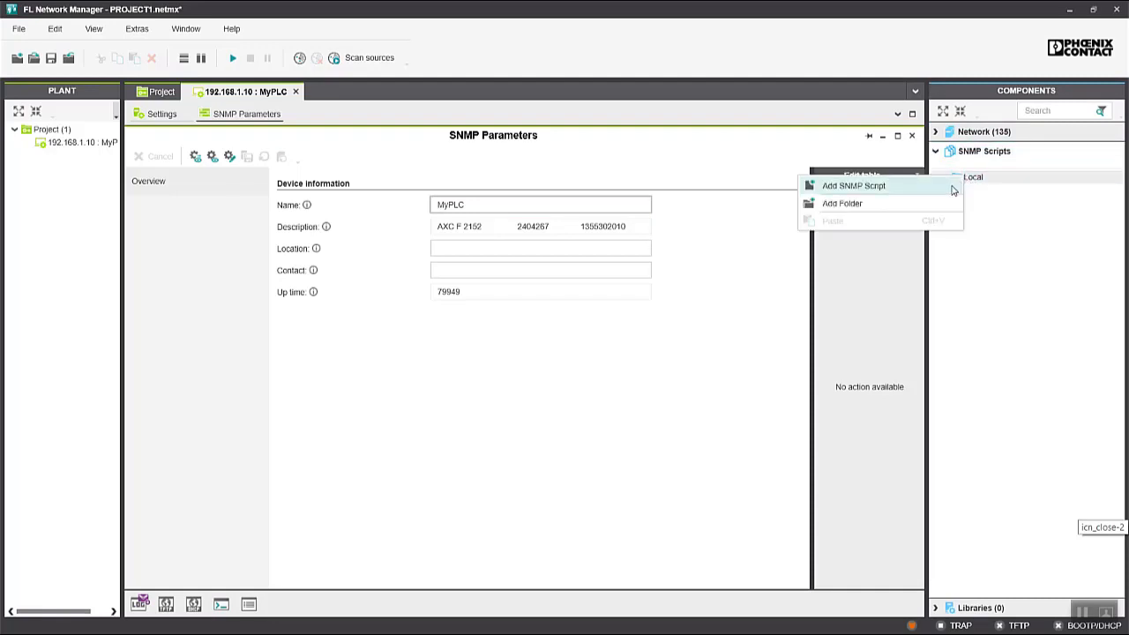
left_click(854, 186)
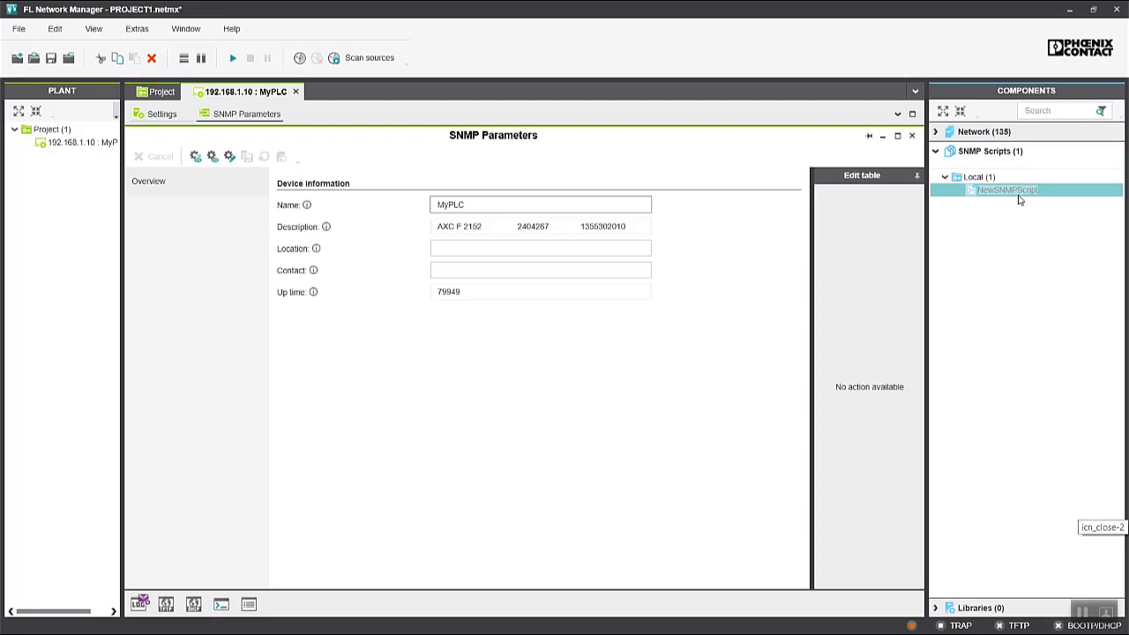
mouse_move(997, 318)
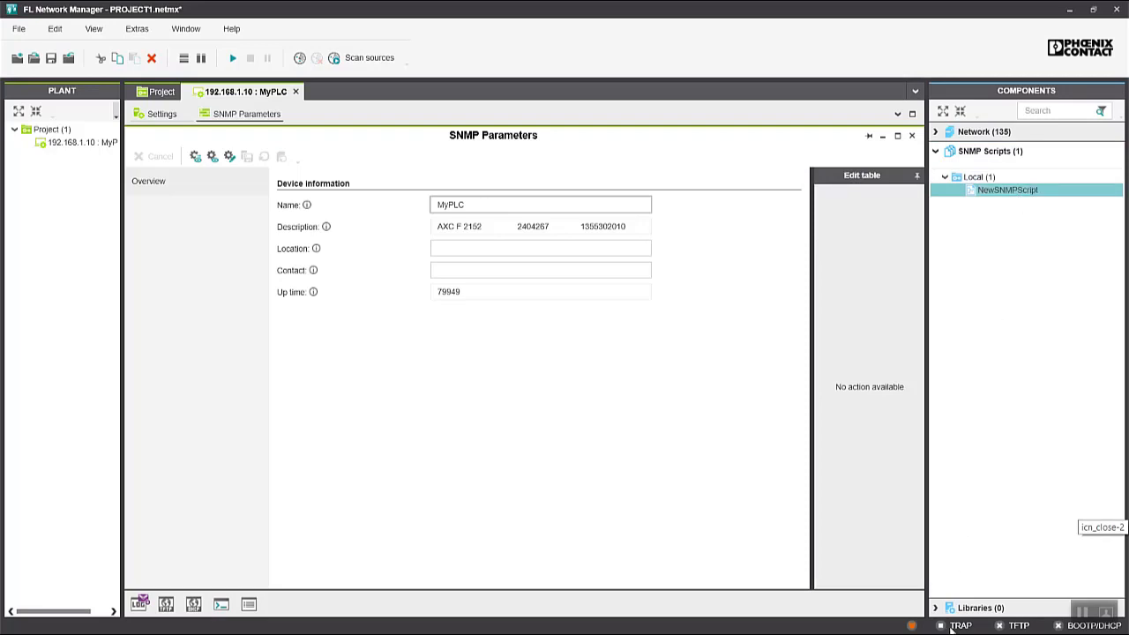
left_click(960, 624)
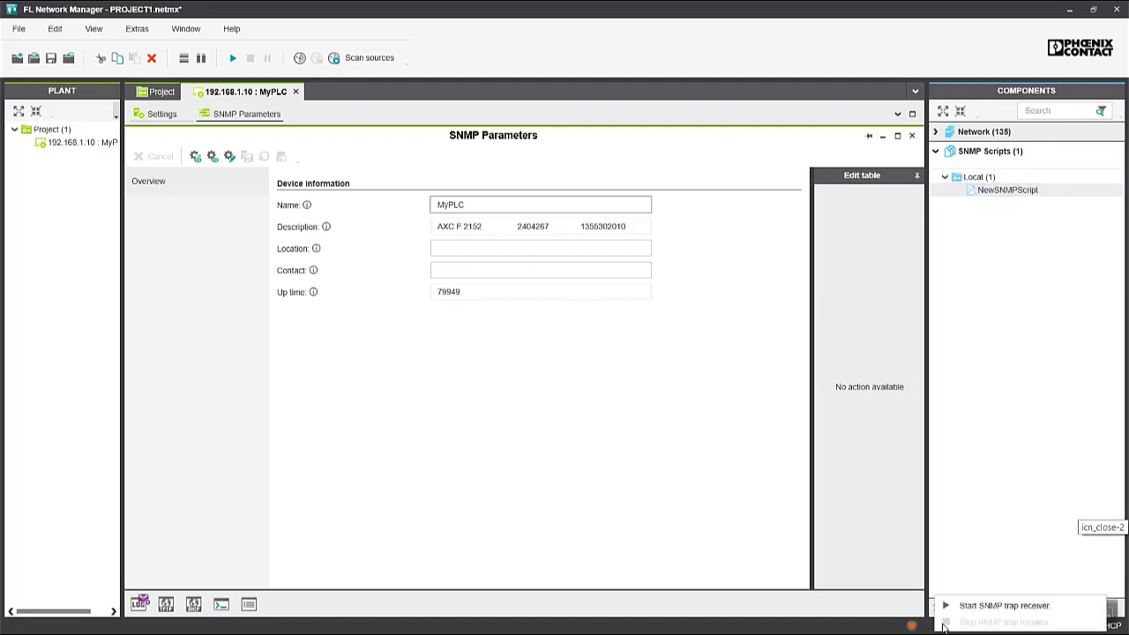
left_click(1006, 190)
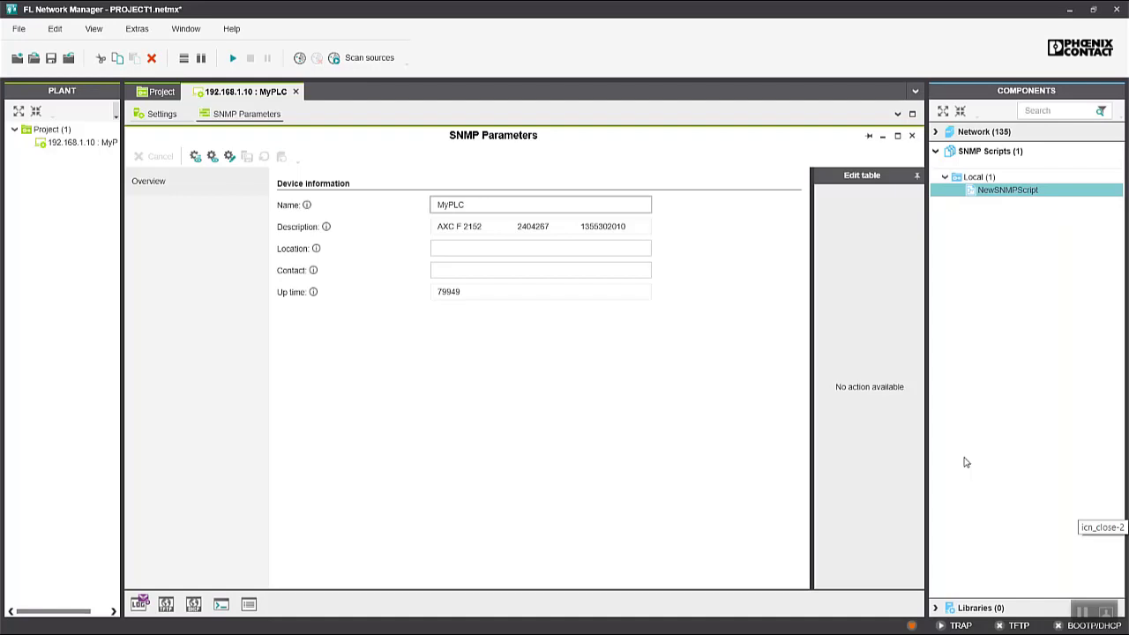
mouse_move(674, 413)
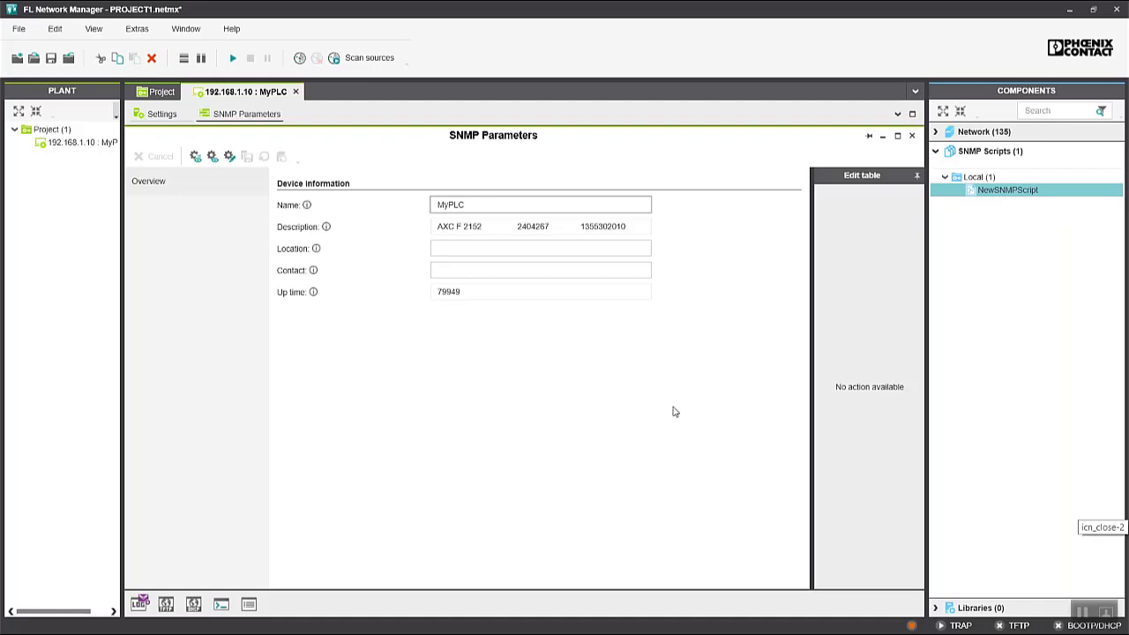
mouse_move(656, 403)
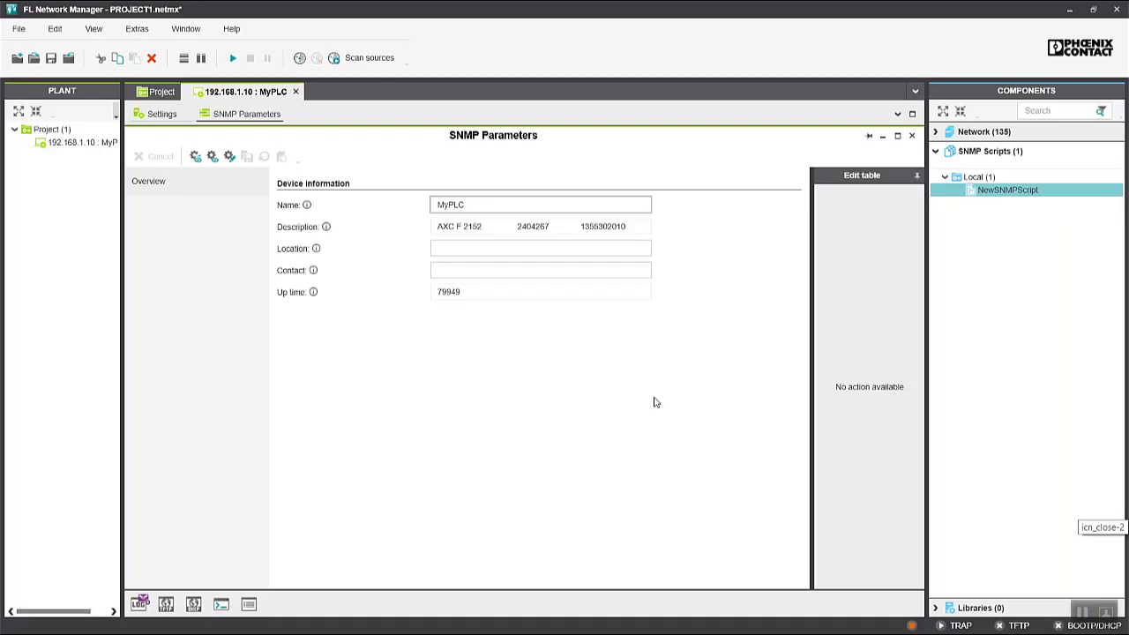
left_click(988, 152)
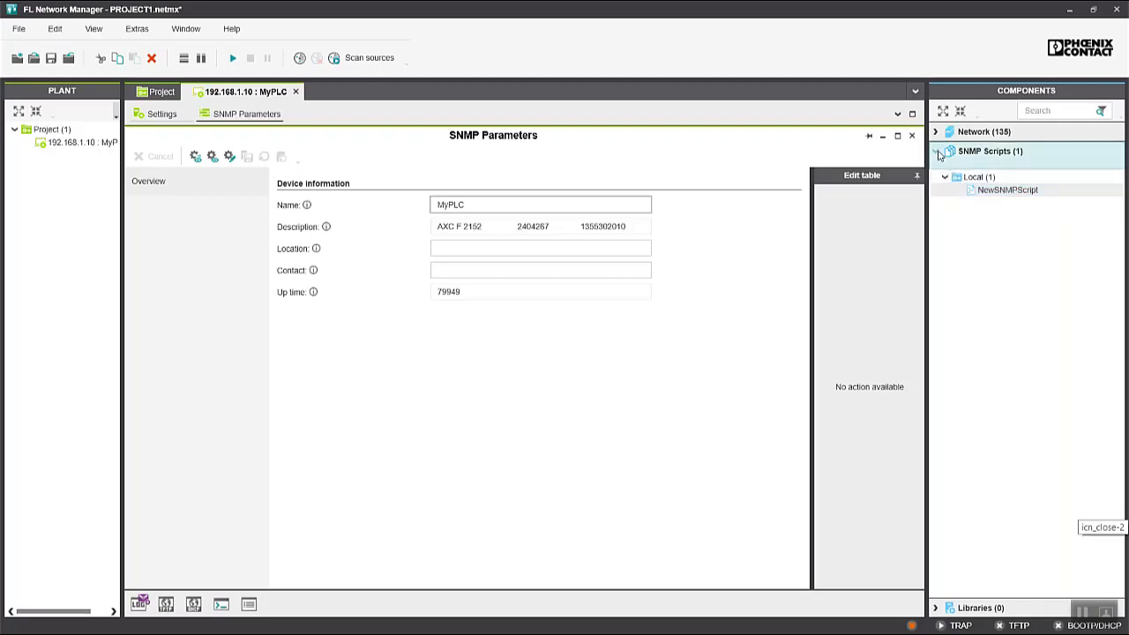
Return to the project's Online Devices list and display the network's Physical Topology diagram.
left_click(946, 131)
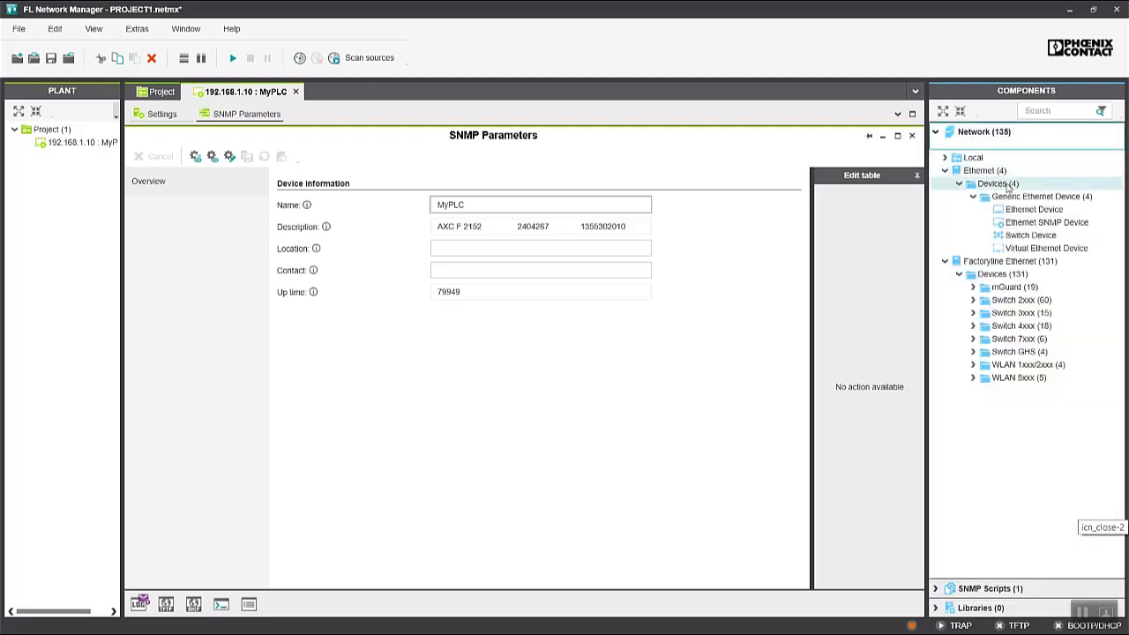
left_click(1020, 300)
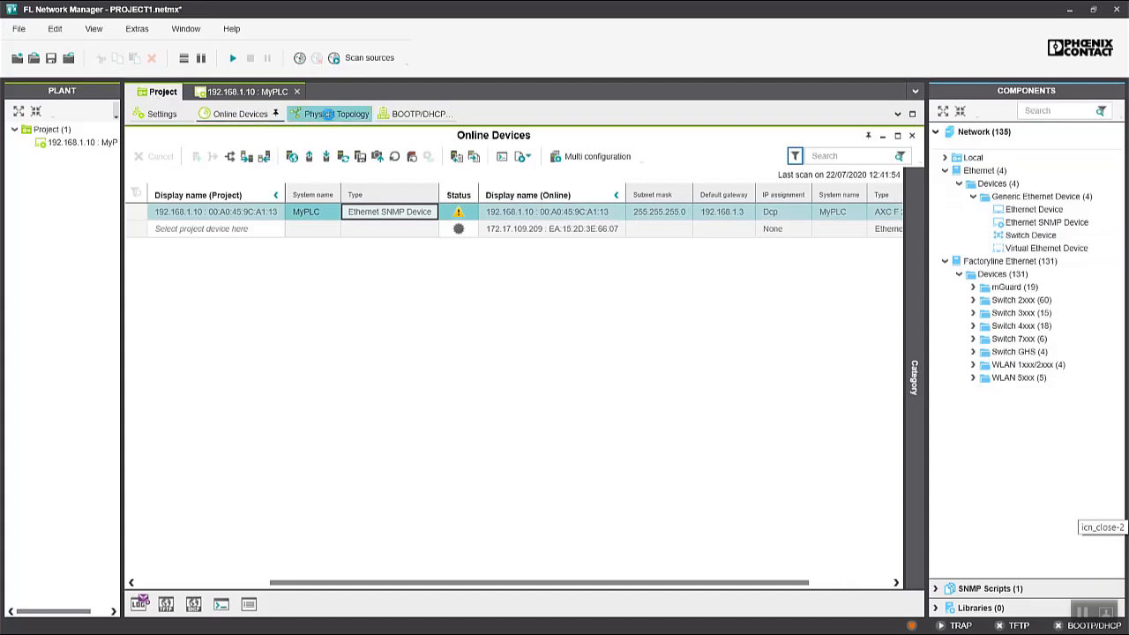
left_click(335, 113)
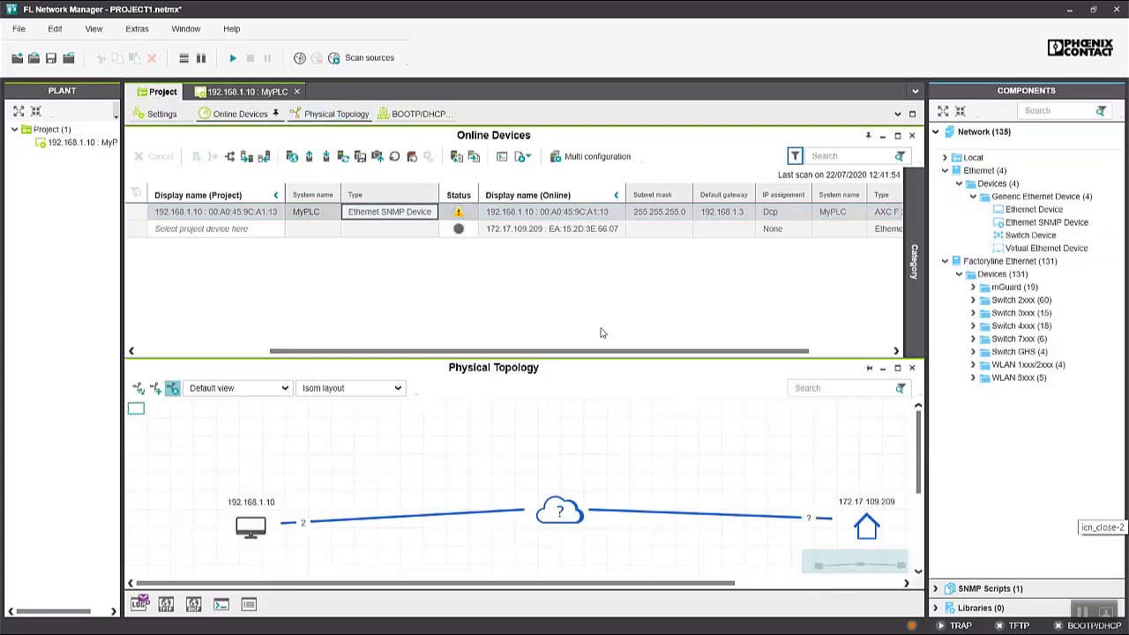